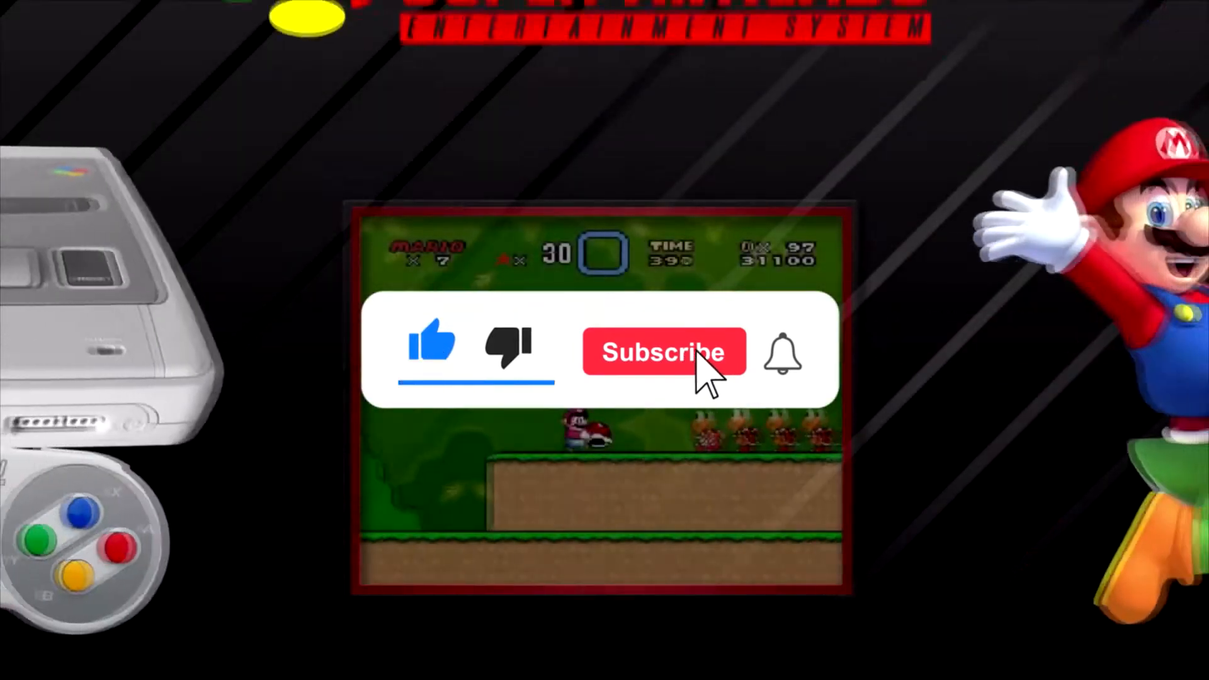
# Step: Search the web for 'mame ui', reach the MameUI Home Page and start the MAMEUI64 v.223 download
pyautogui.click(664, 351)
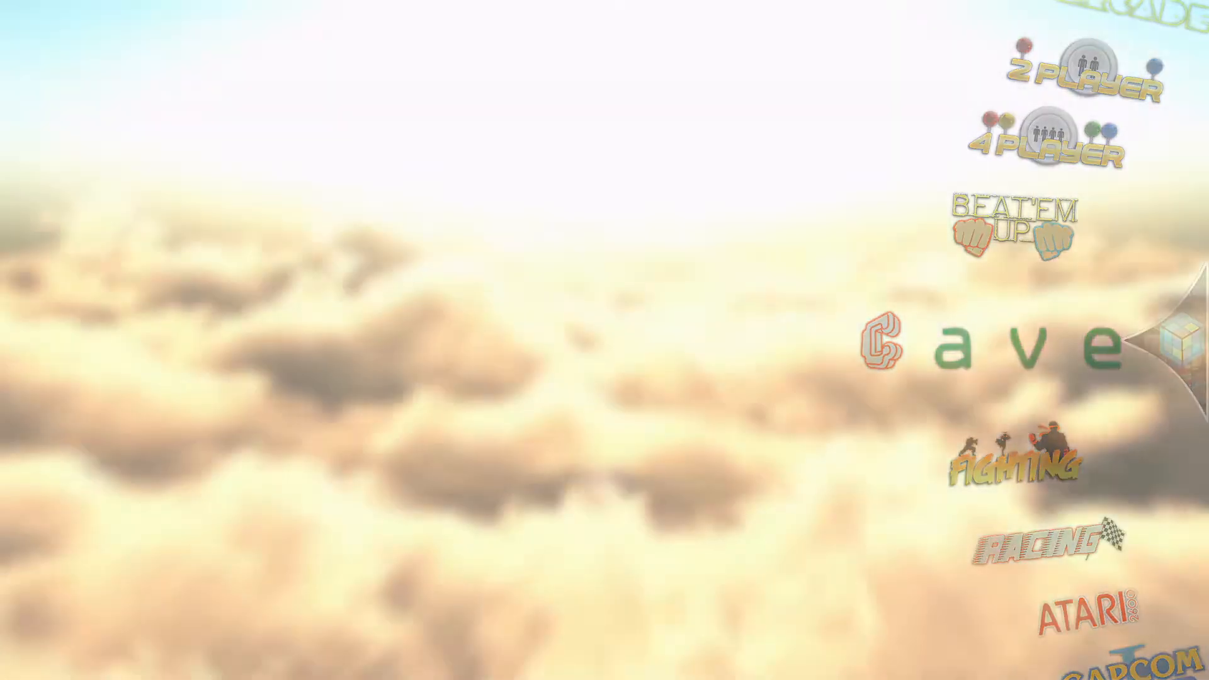
pyautogui.click(995, 347)
pyautogui.write('m')
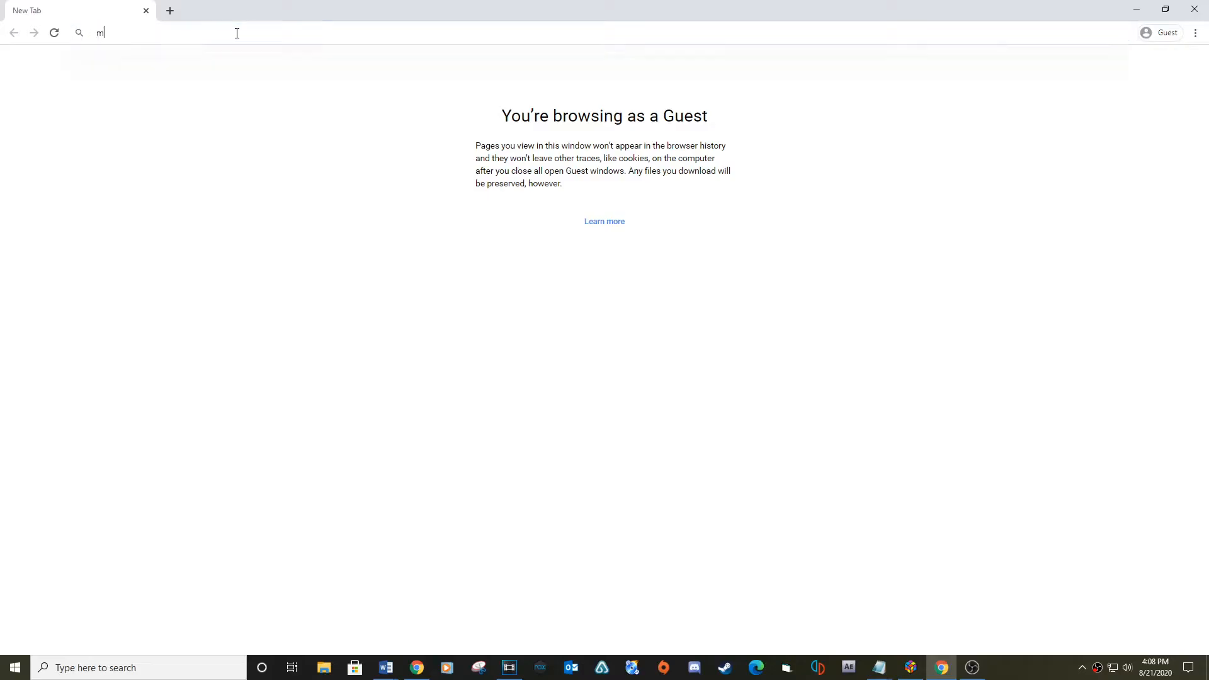
pyautogui.press('Return')
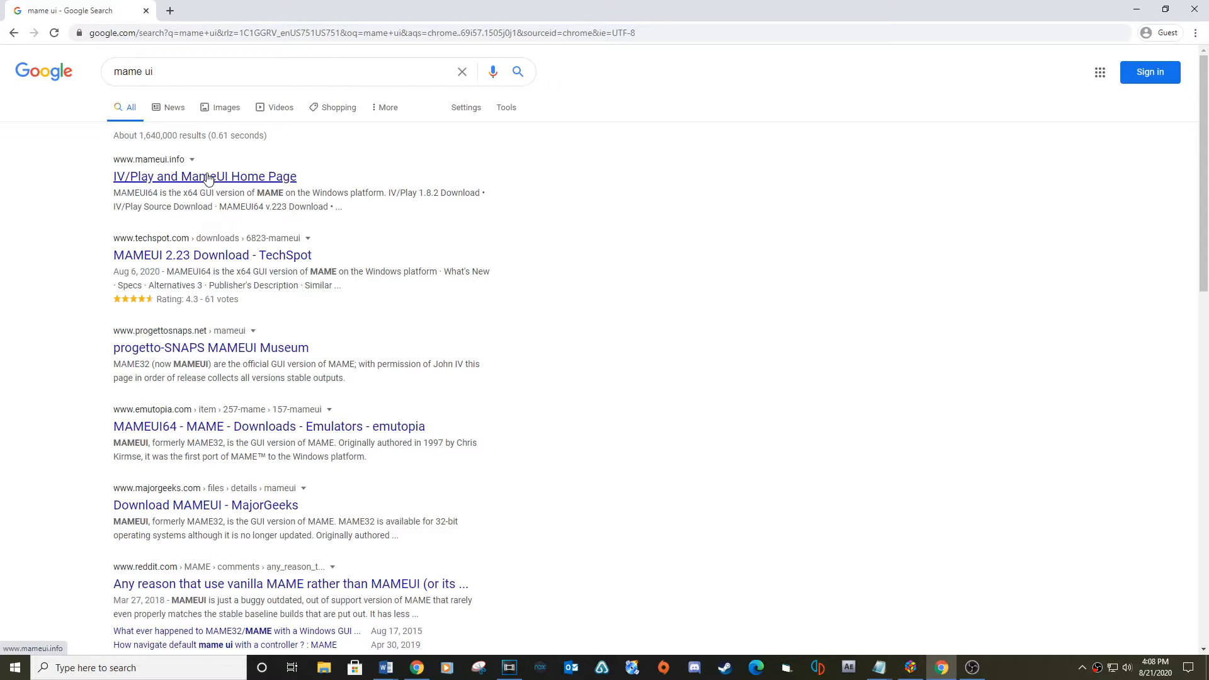
pyautogui.click(204, 176)
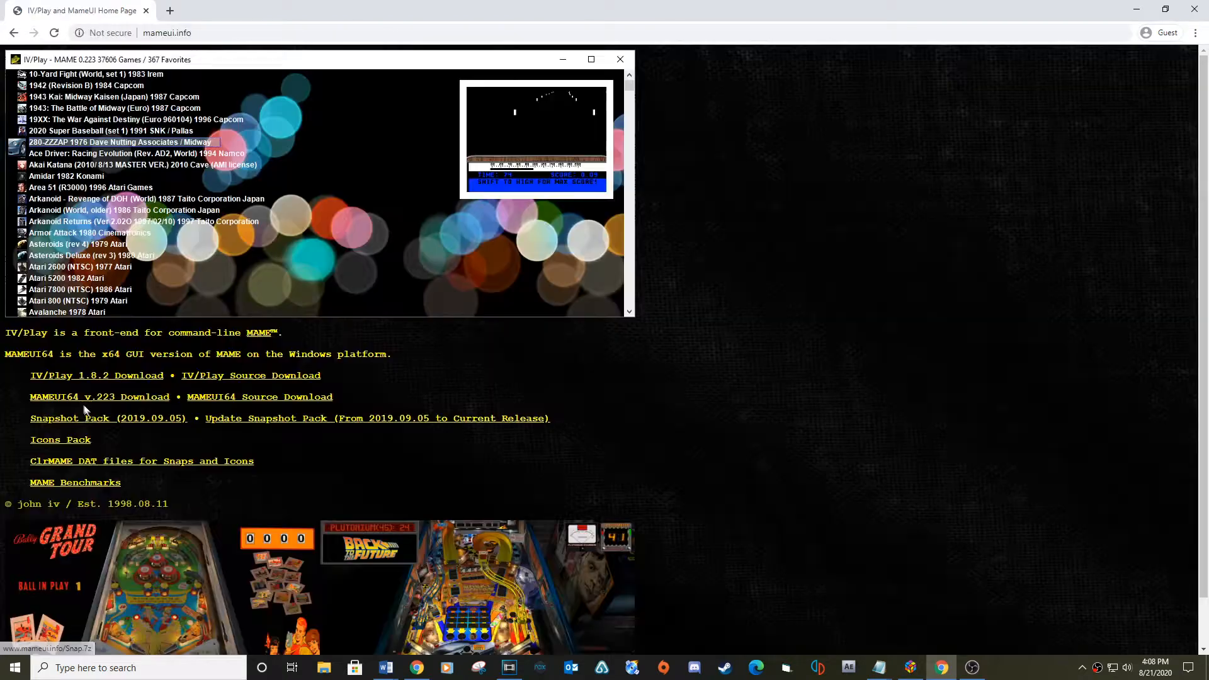
pyautogui.moveTo(97, 401)
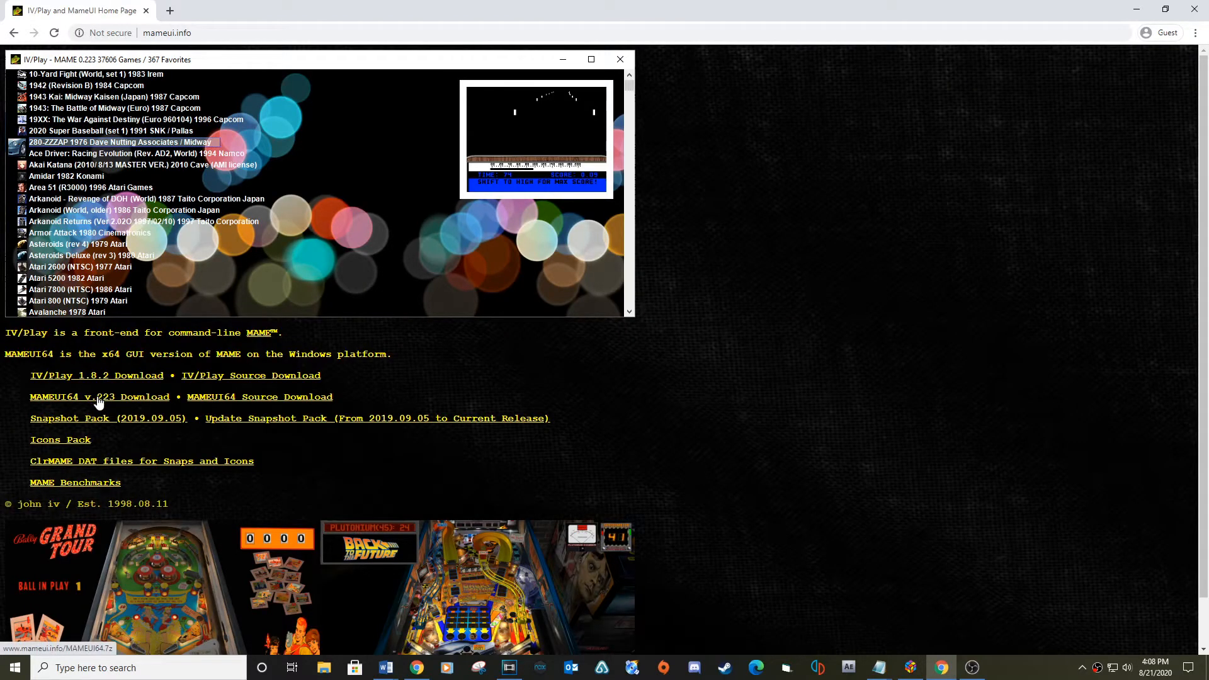
pyautogui.moveTo(80, 403)
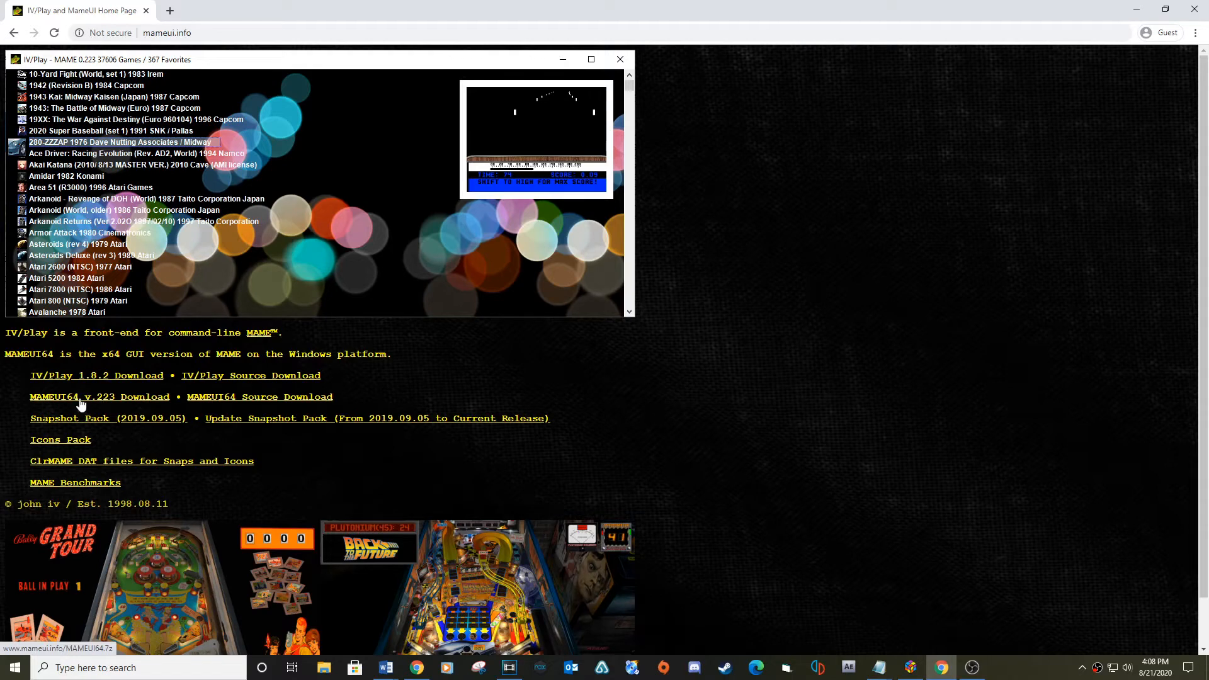
pyautogui.click(98, 397)
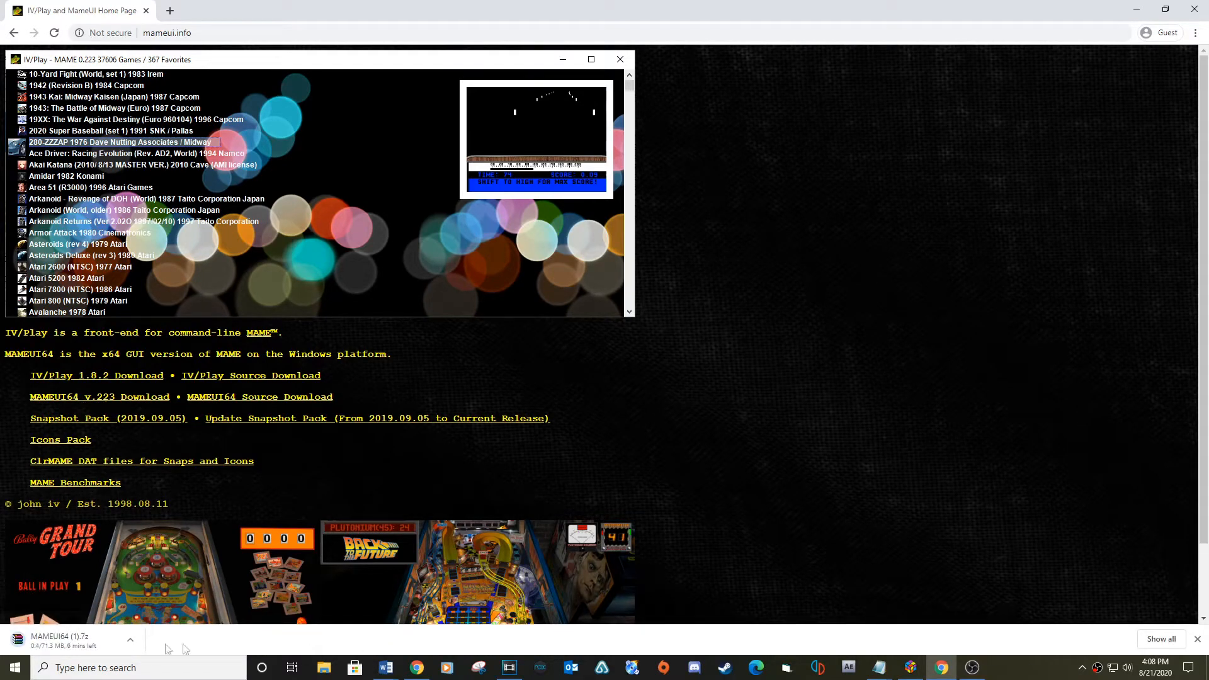
pyautogui.moveTo(80, 646)
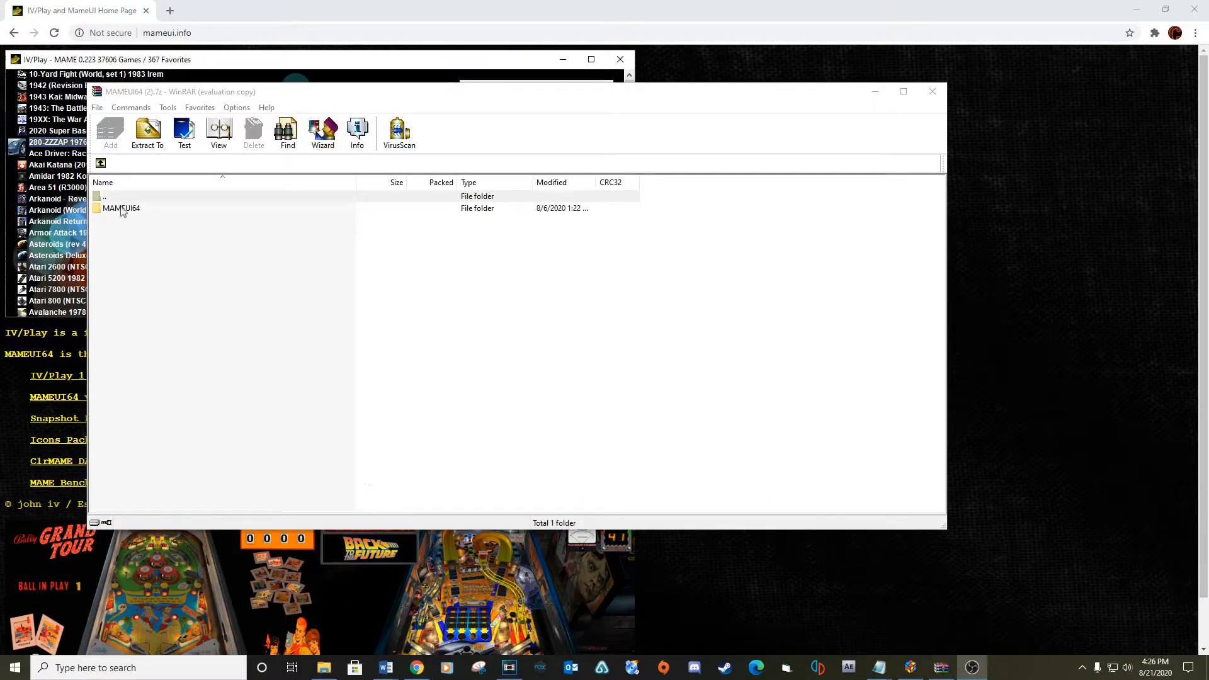
# Step: Open MAMEUI64 (2).7z in WinRAR and select the MAMEUI64 folder inside it
pyautogui.doubleClick(121, 207)
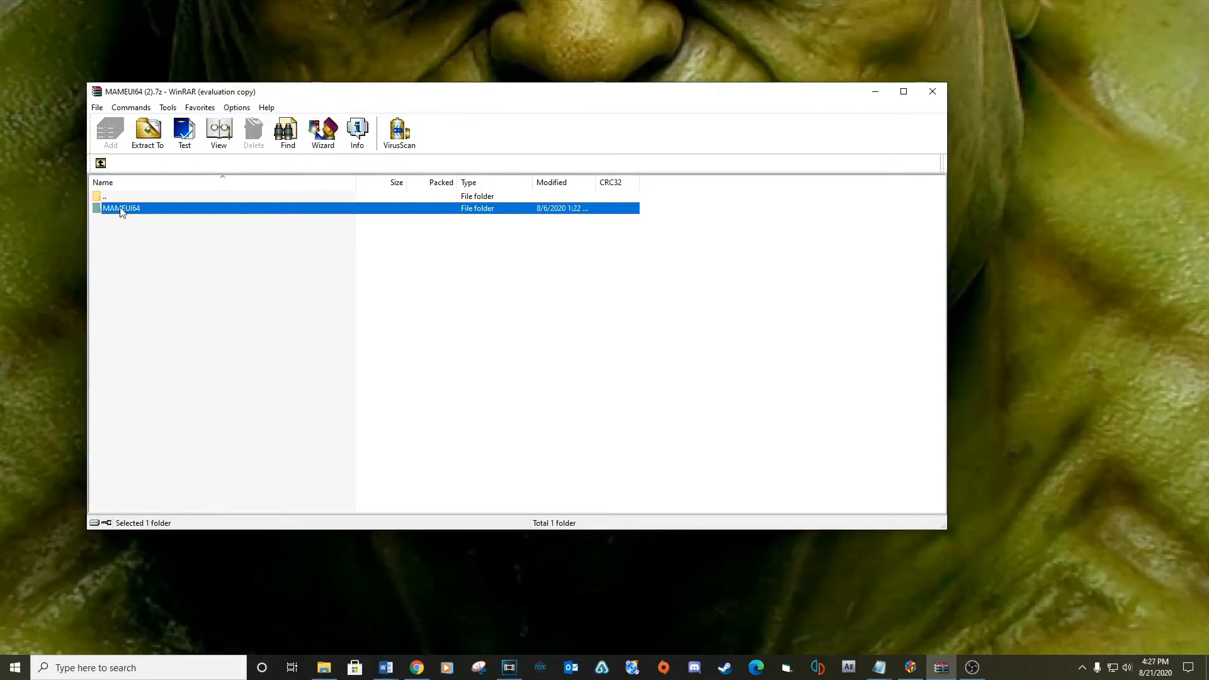
pyautogui.click(146, 133)
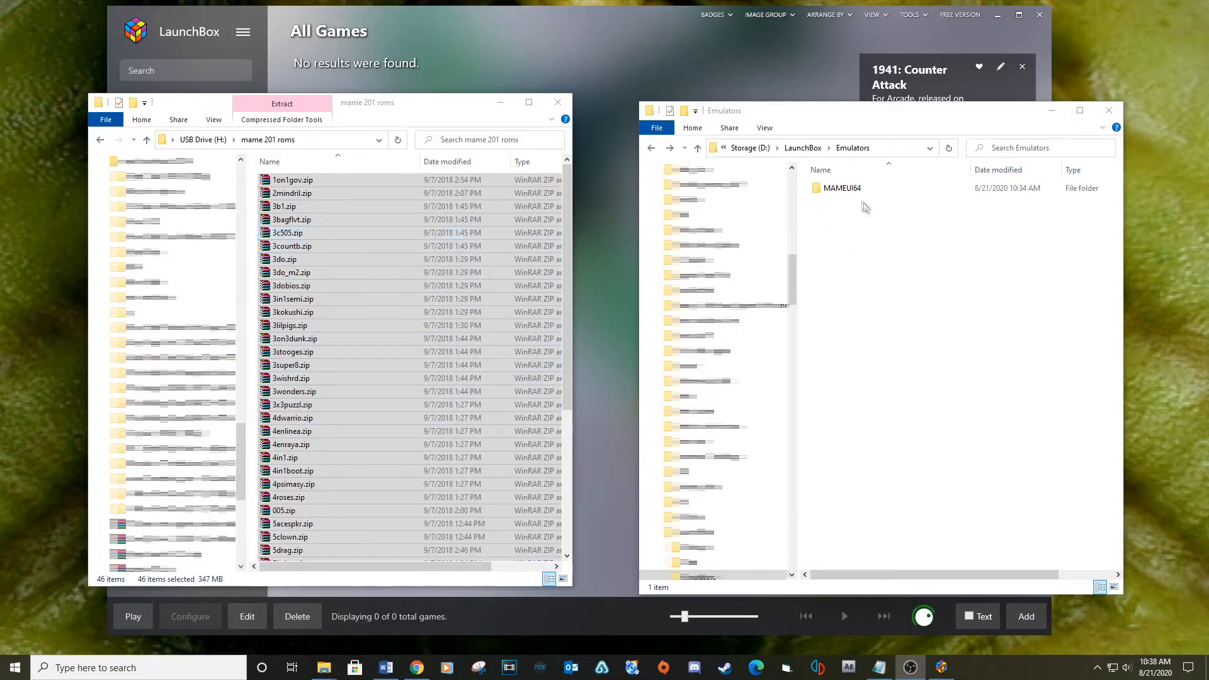
# Step: Place the 46 ROM zips in Emulators\MAMEUI64\Roms and close that window
pyautogui.doubleClick(840, 188)
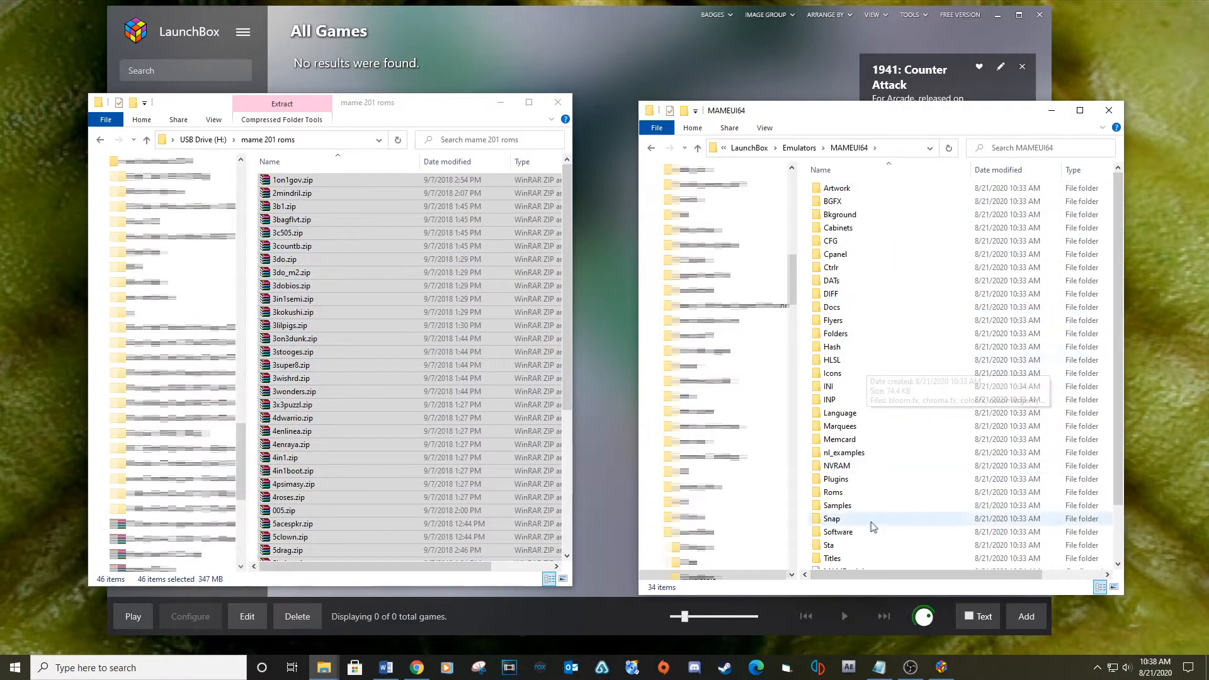
pyautogui.moveTo(858, 492)
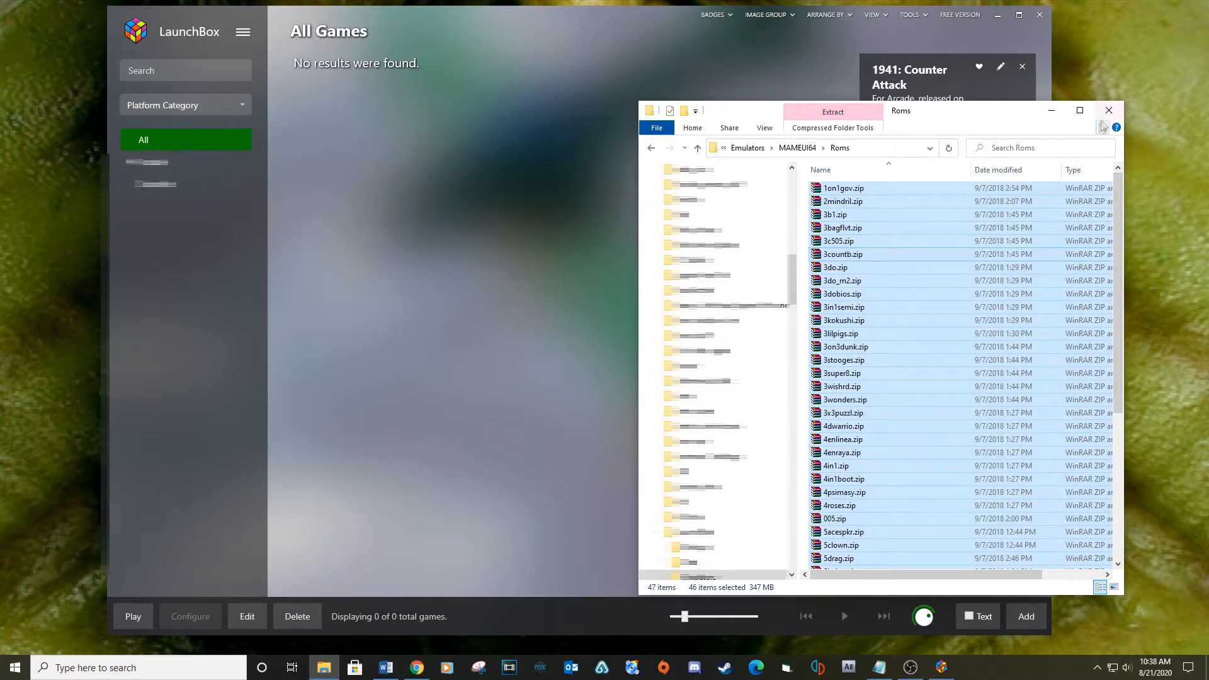
pyautogui.click(243, 31)
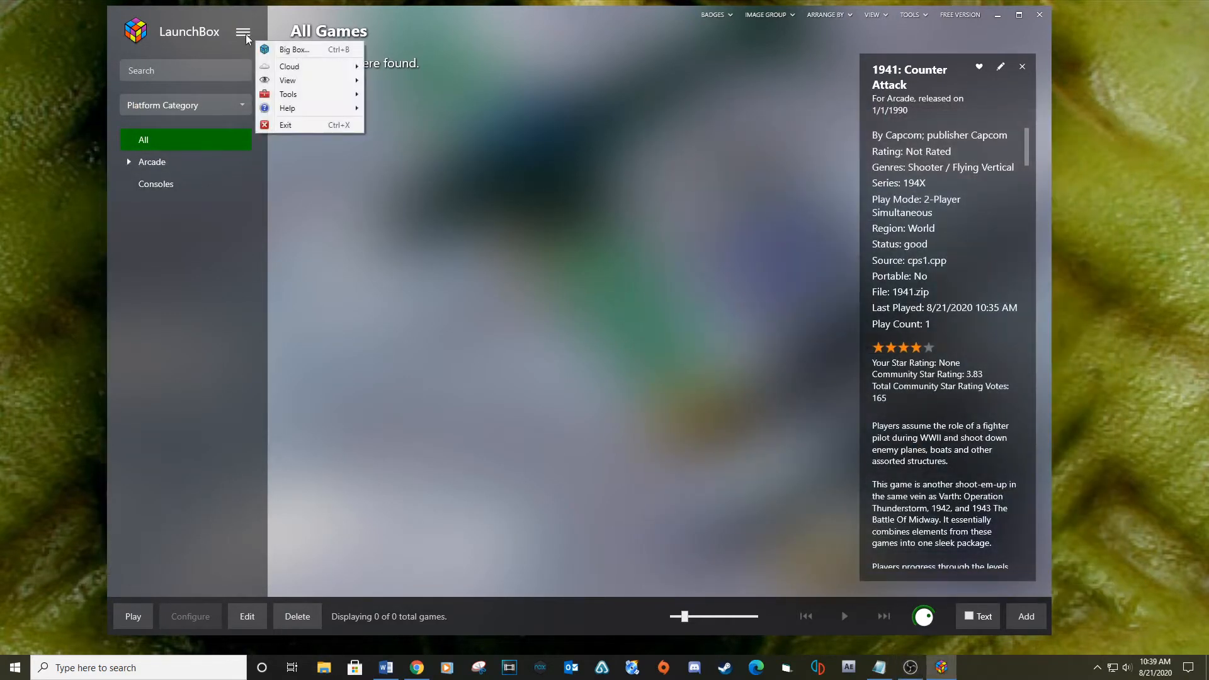
# Step: Start the ROM Files import wizard from Tools > Import and move past its welcome page
pyautogui.click(287, 94)
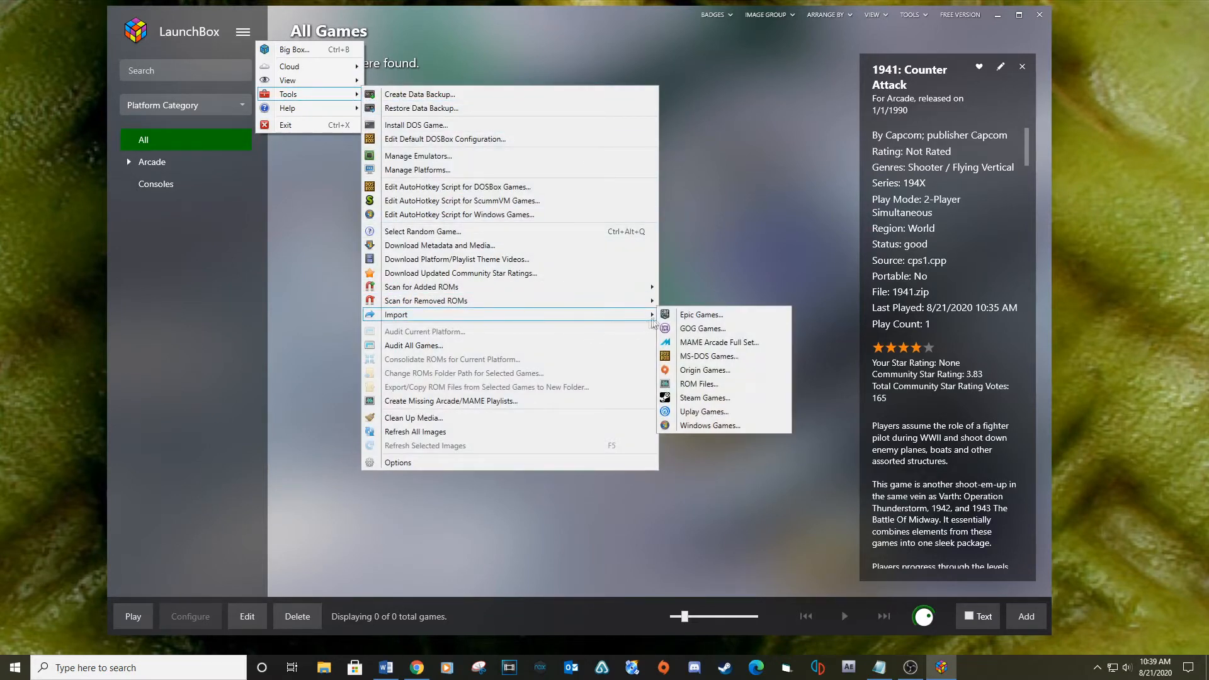
pyautogui.click(697, 383)
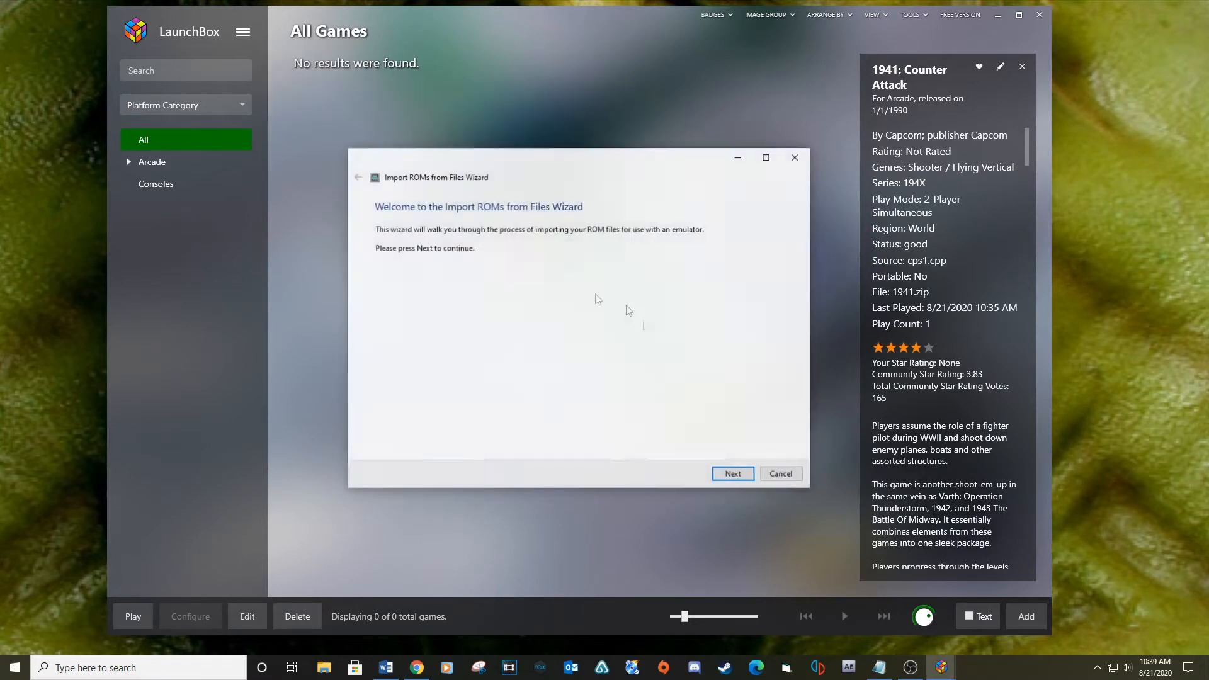
pyautogui.click(730, 473)
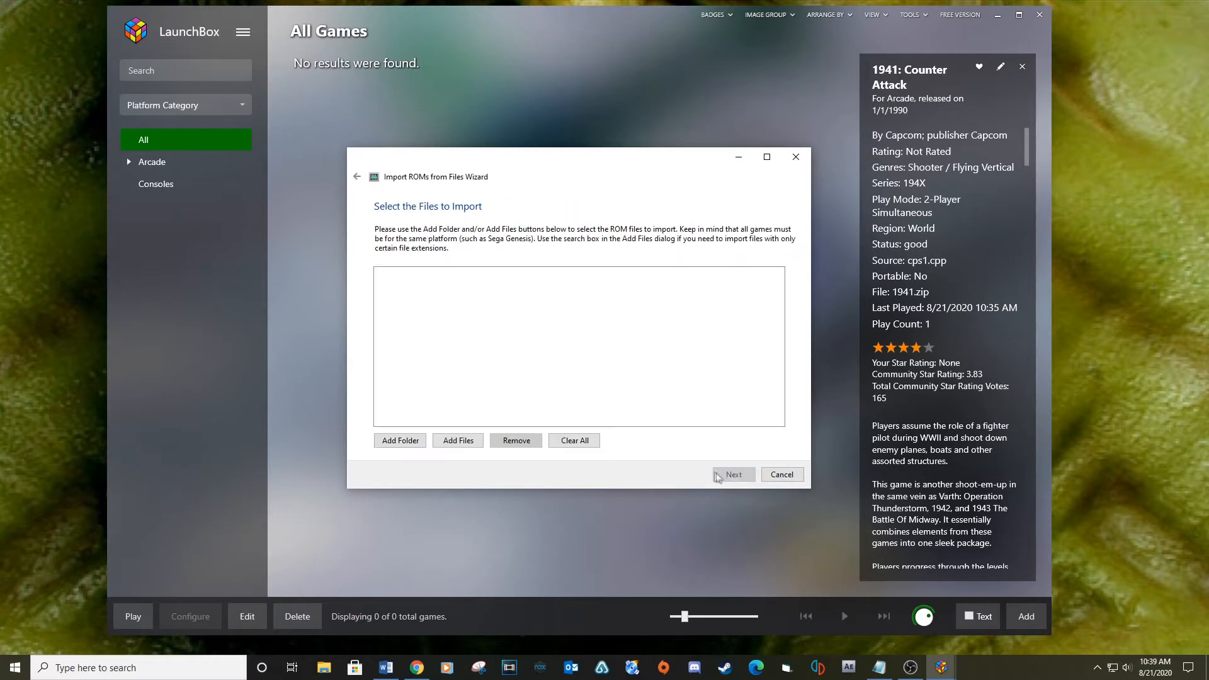
pyautogui.moveTo(399, 440)
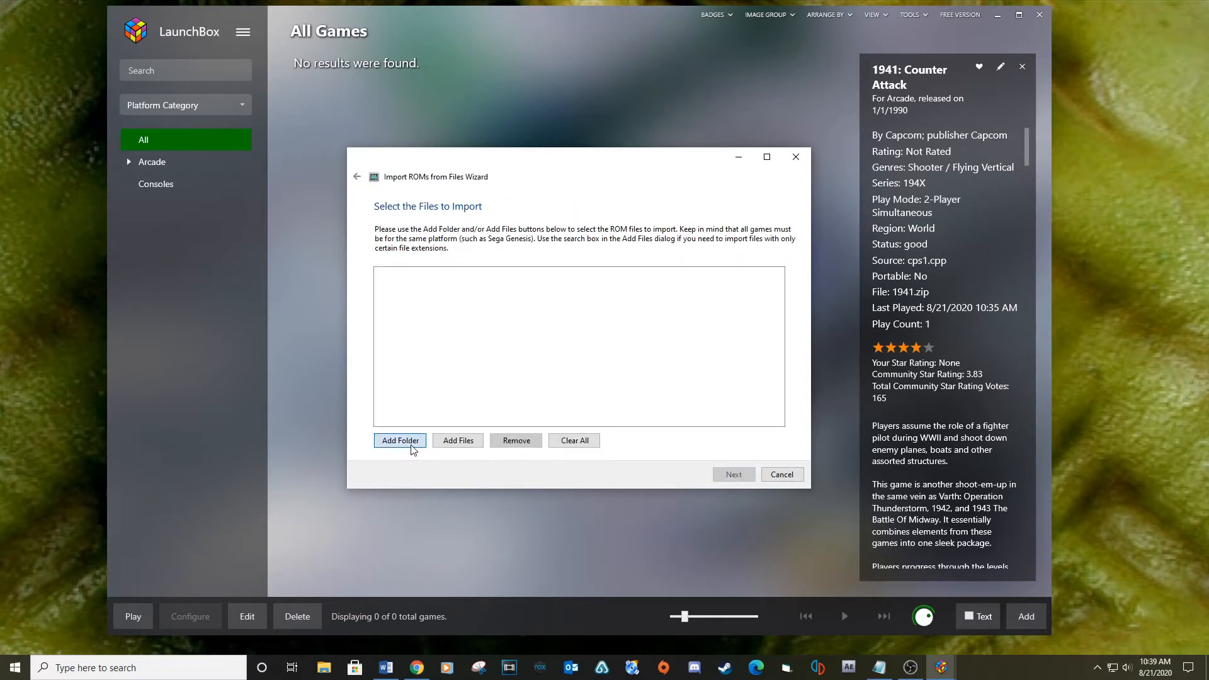
# Step: Add the MAMEUI64 Roms folder to the import list and reach the platform choice
pyautogui.click(399, 441)
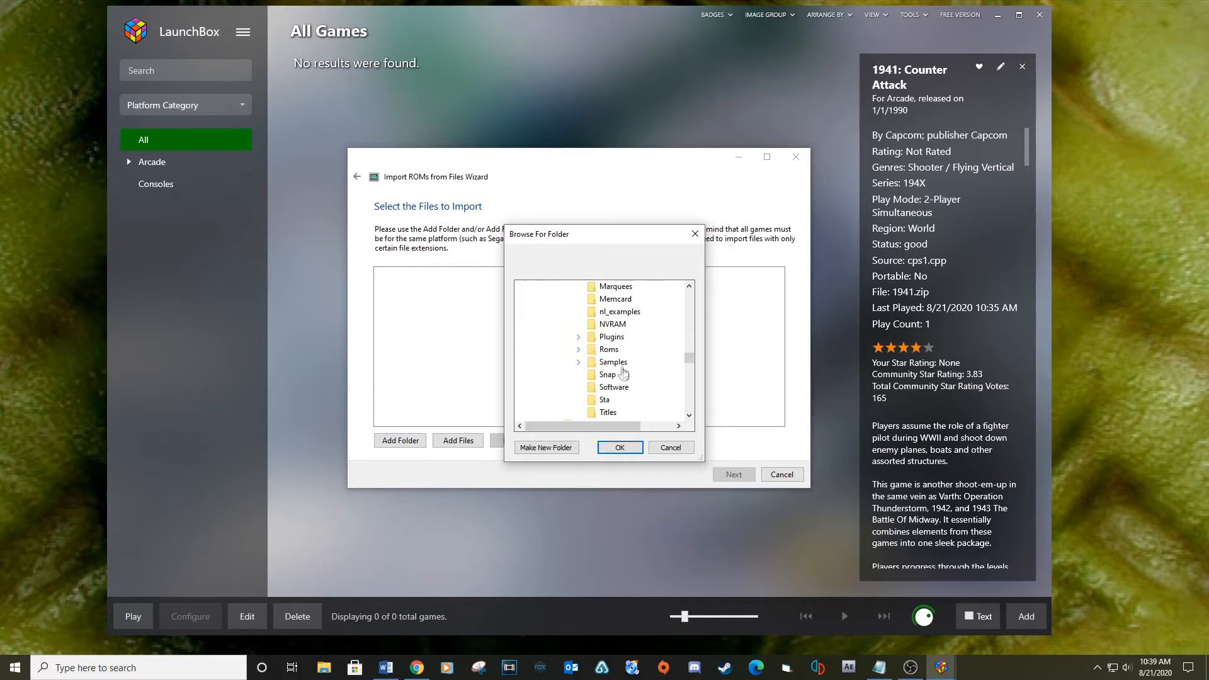
pyautogui.click(620, 447)
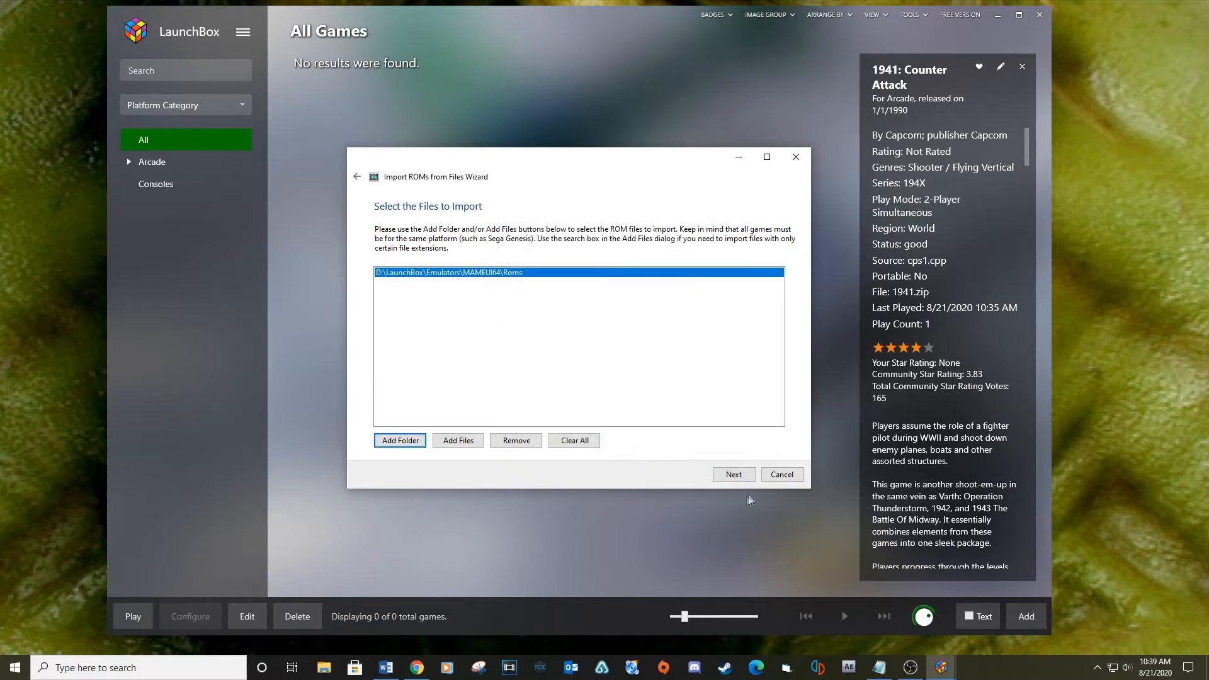
pyautogui.click(733, 475)
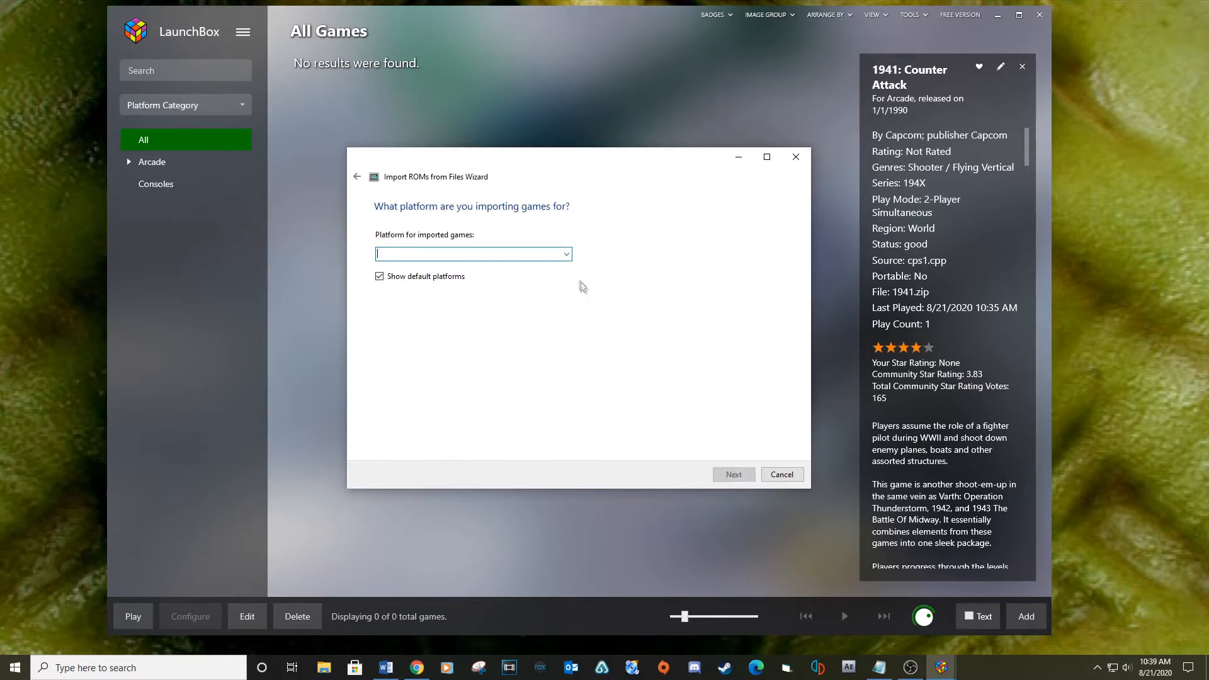
pyautogui.click(566, 254)
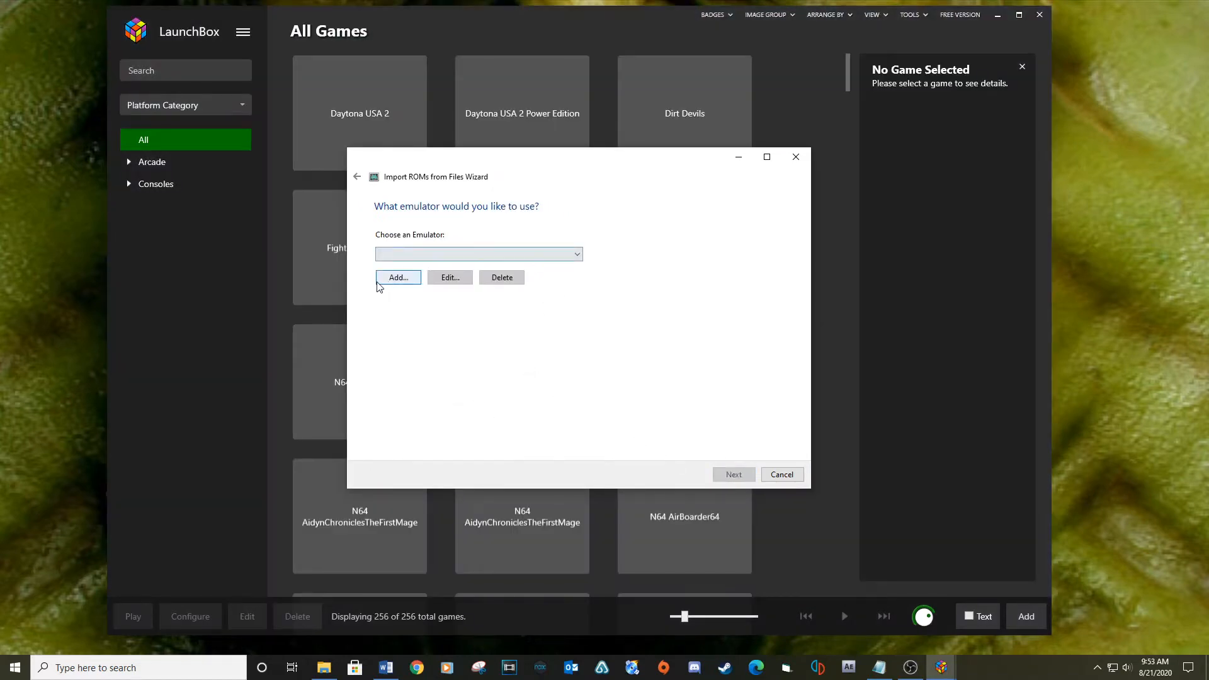
# Step: Add a new emulator and choose D:\Mame ui\mameui64.exe as its application
pyautogui.click(399, 277)
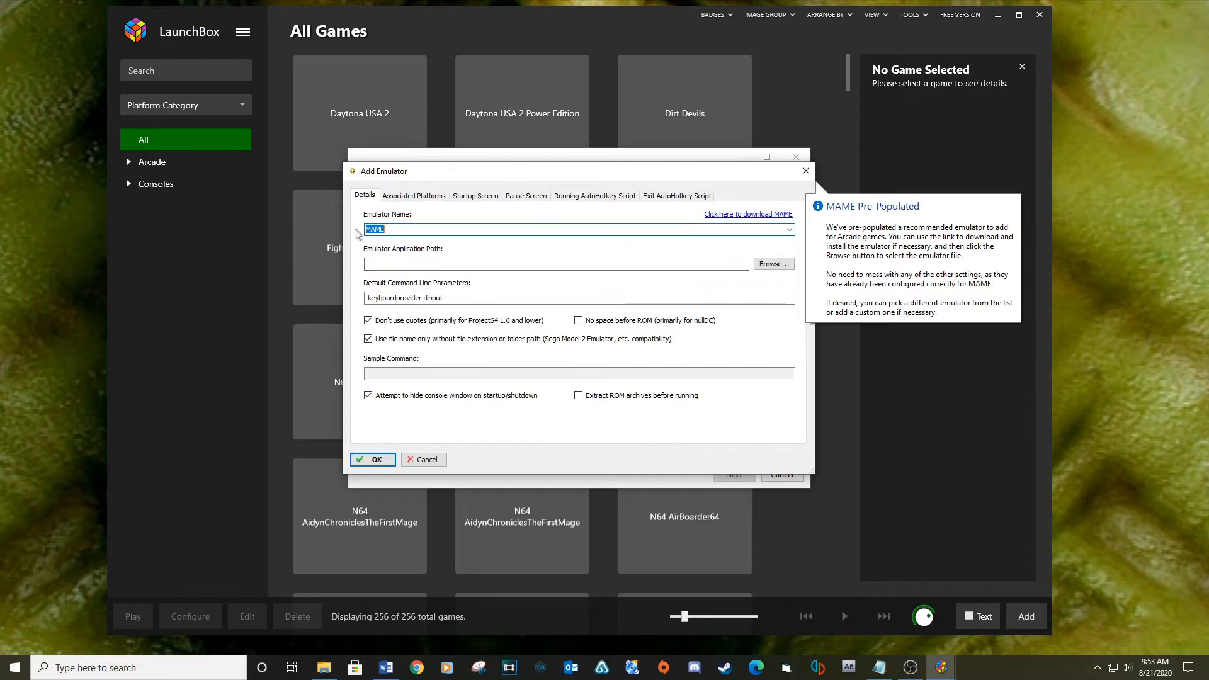
pyautogui.click(772, 263)
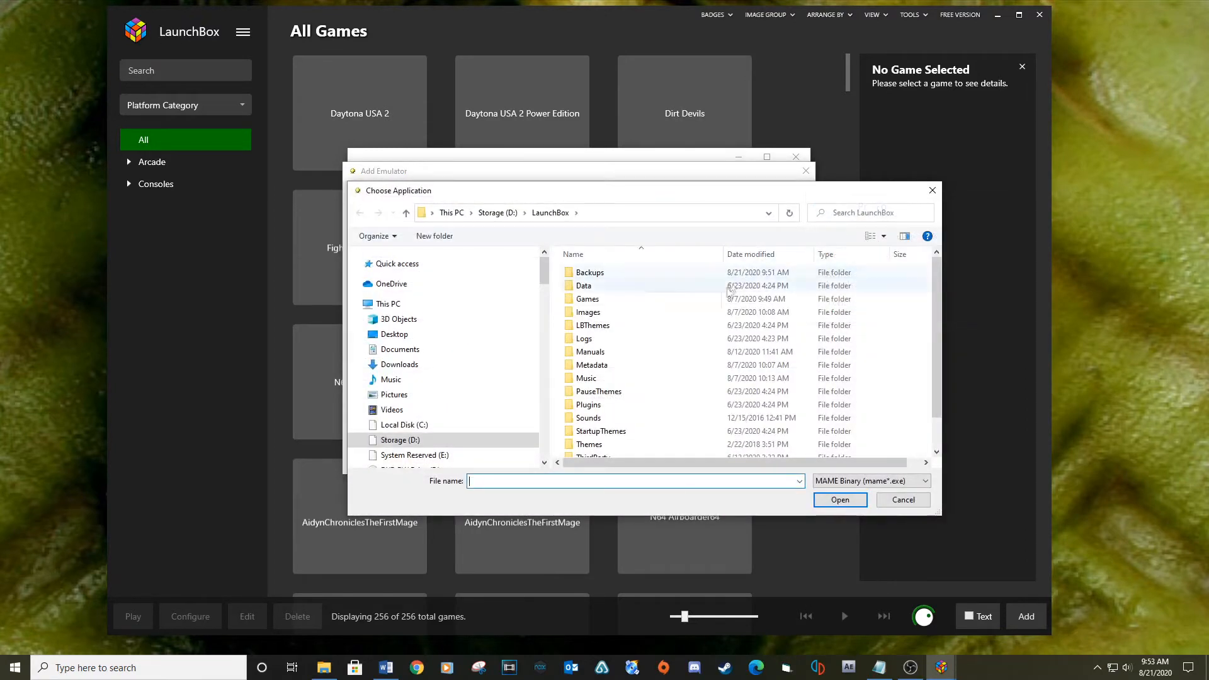
pyautogui.click(599, 449)
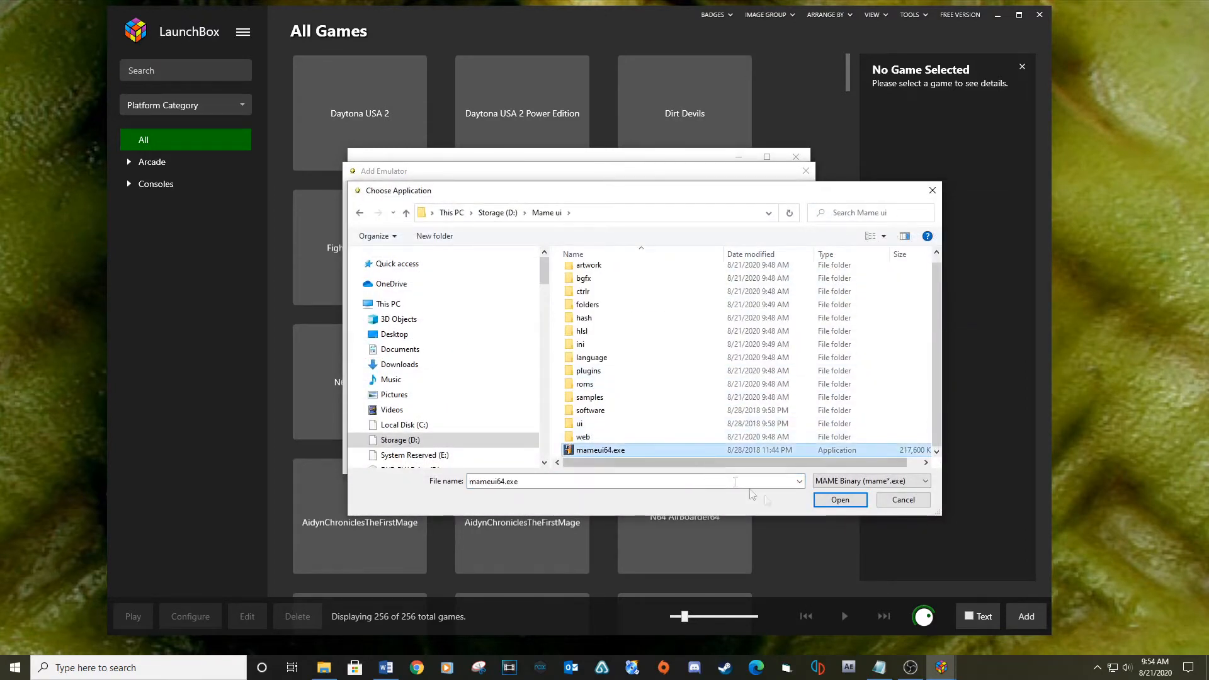
# Step: Choose MAME as the emulator, keep the ROM files in place, and accept metadata and image downloads
pyautogui.click(839, 499)
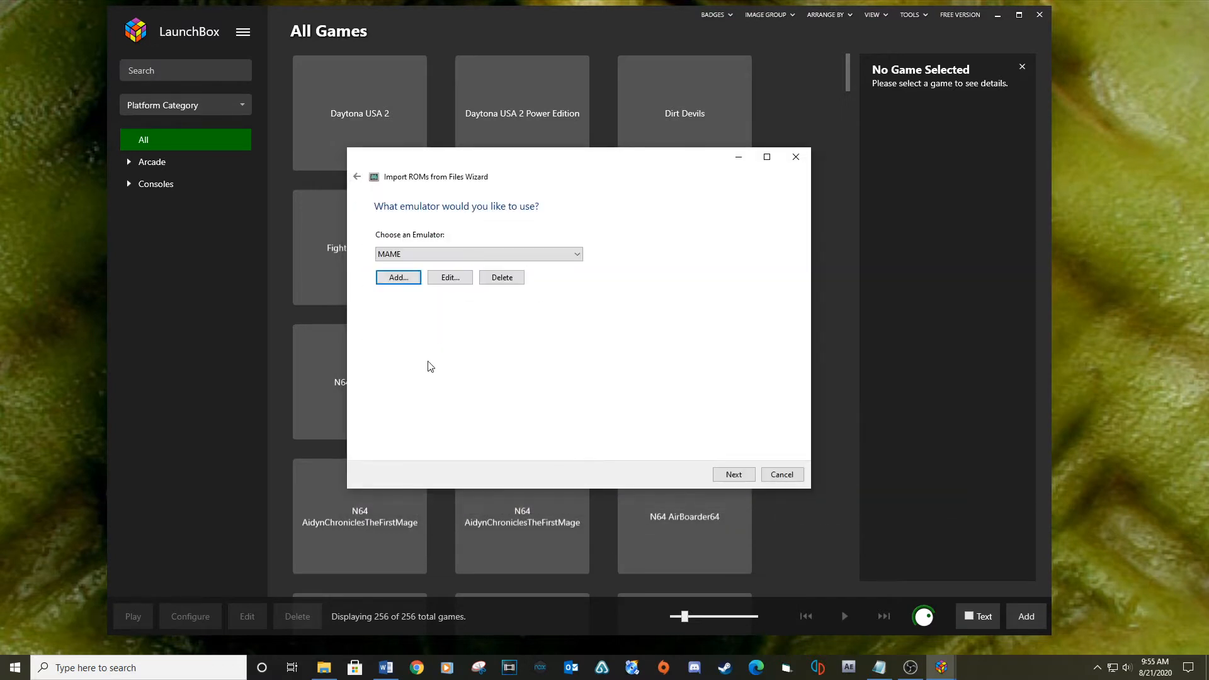
pyautogui.click(732, 475)
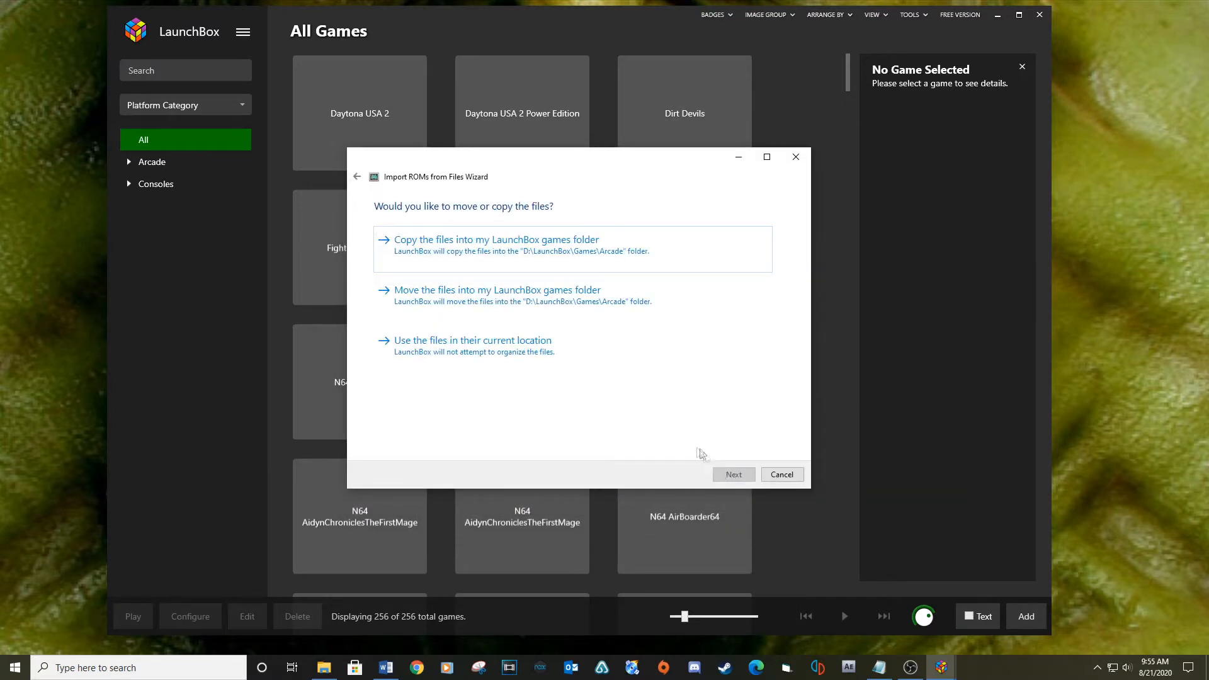
pyautogui.moveTo(451, 346)
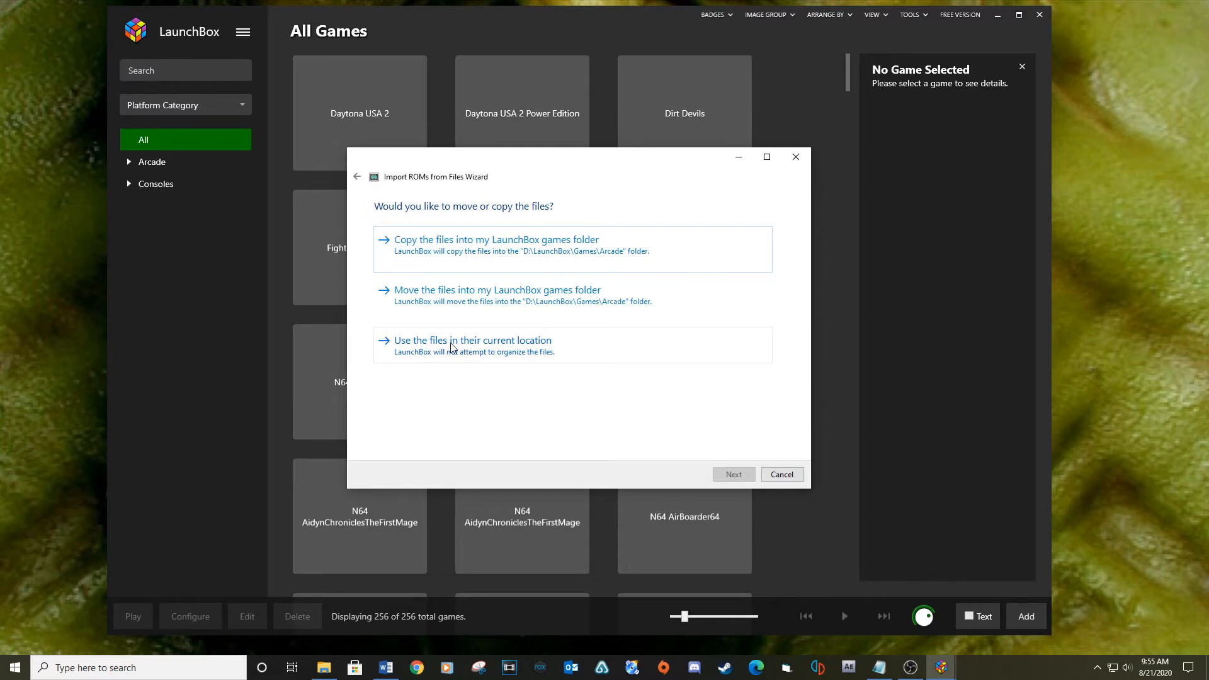
pyautogui.click(733, 474)
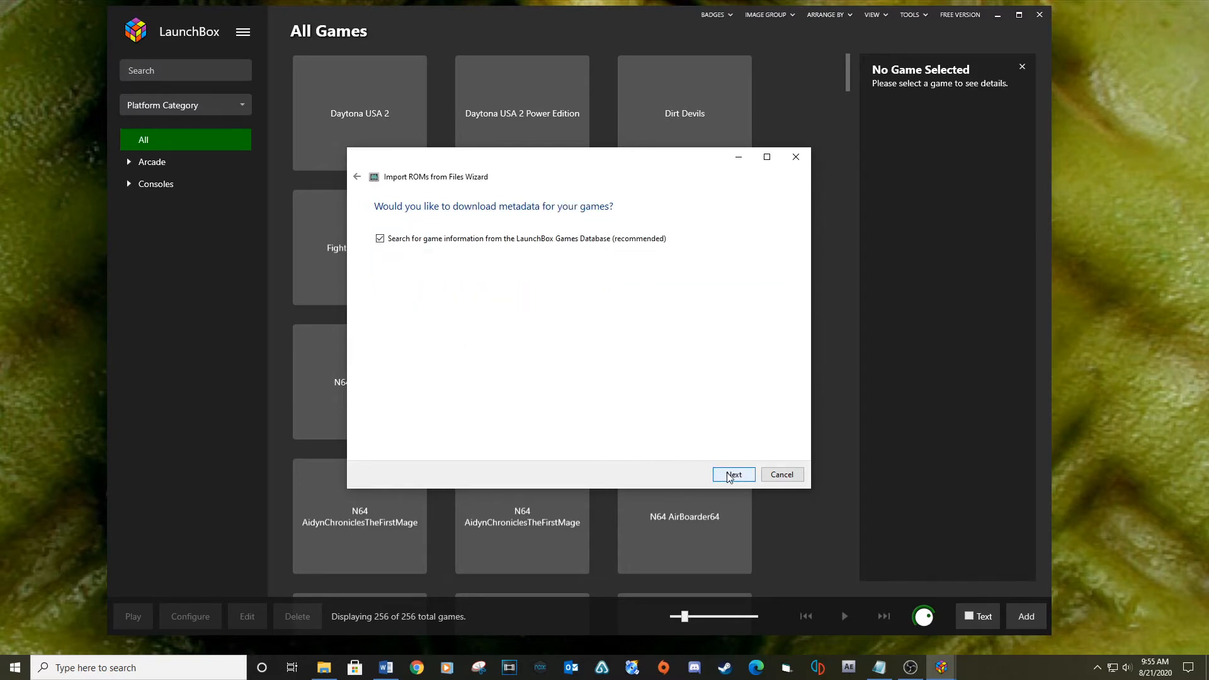
pyautogui.click(732, 475)
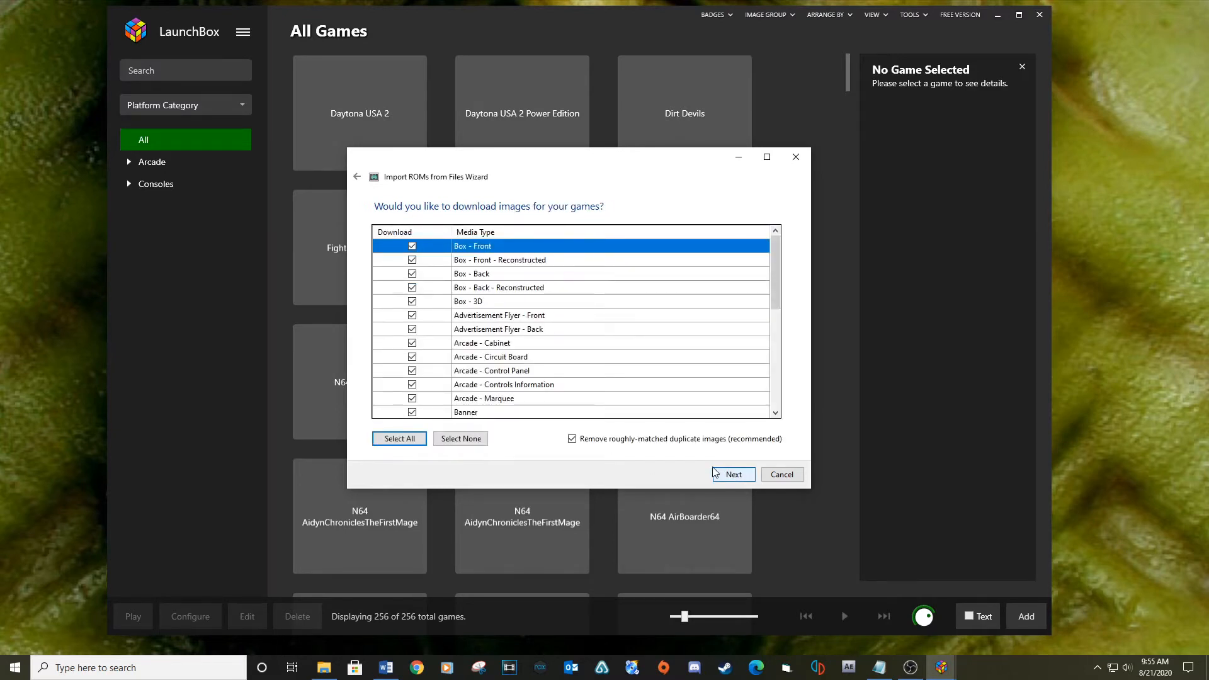
pyautogui.click(732, 475)
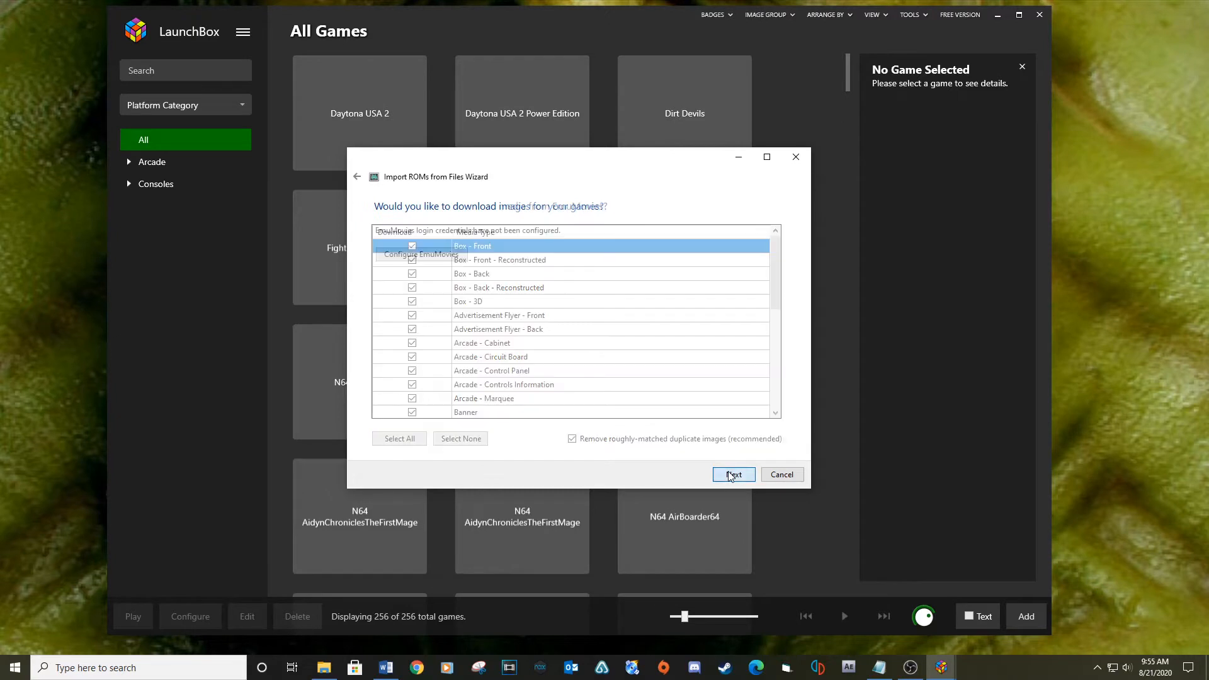
# Step: Skip EmuMovies media and custom options to reach the MAME import settings
pyautogui.click(732, 475)
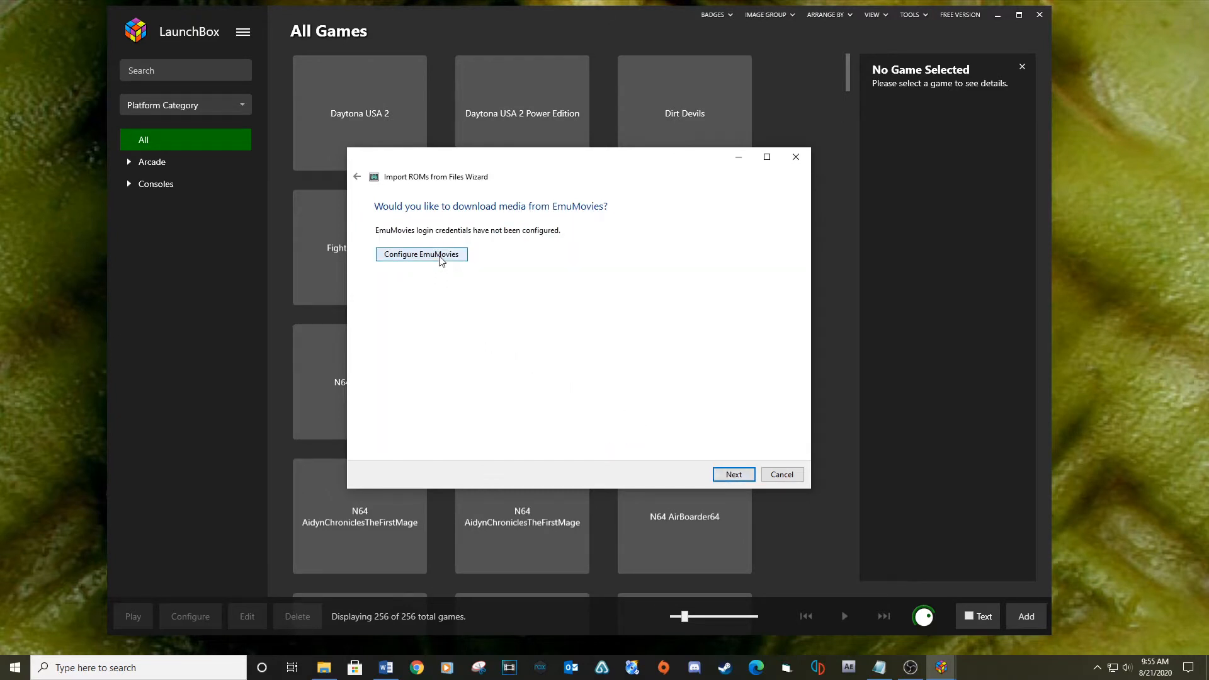
pyautogui.click(420, 254)
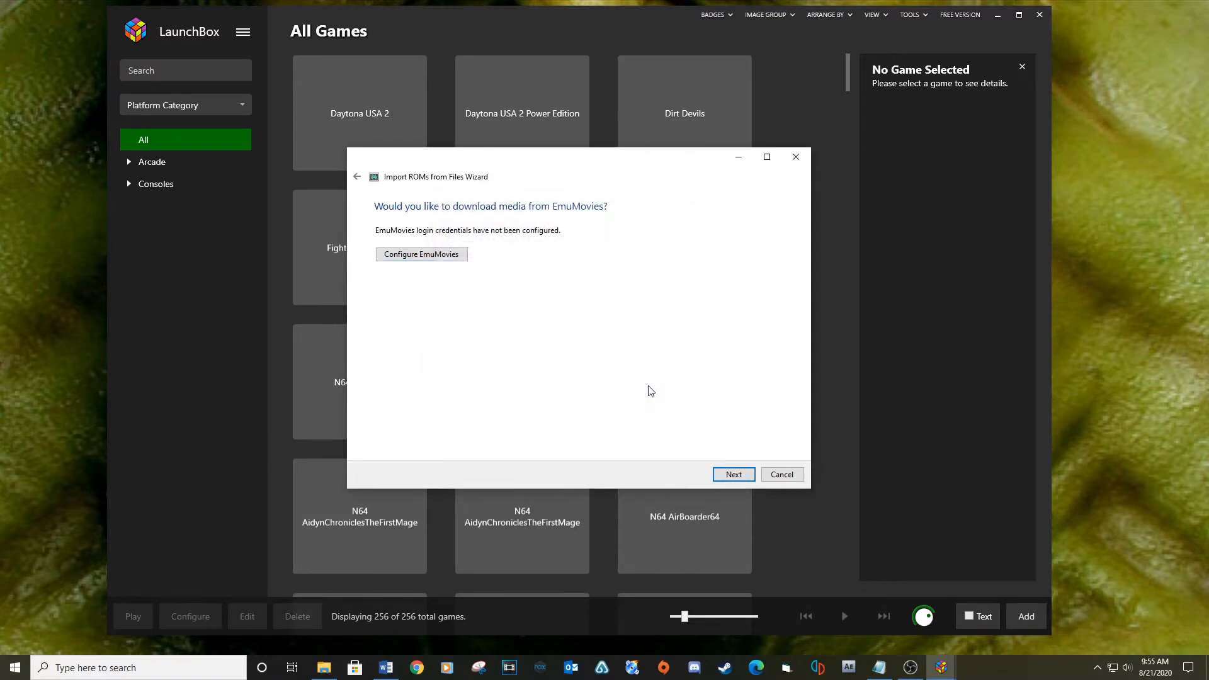
pyautogui.click(732, 475)
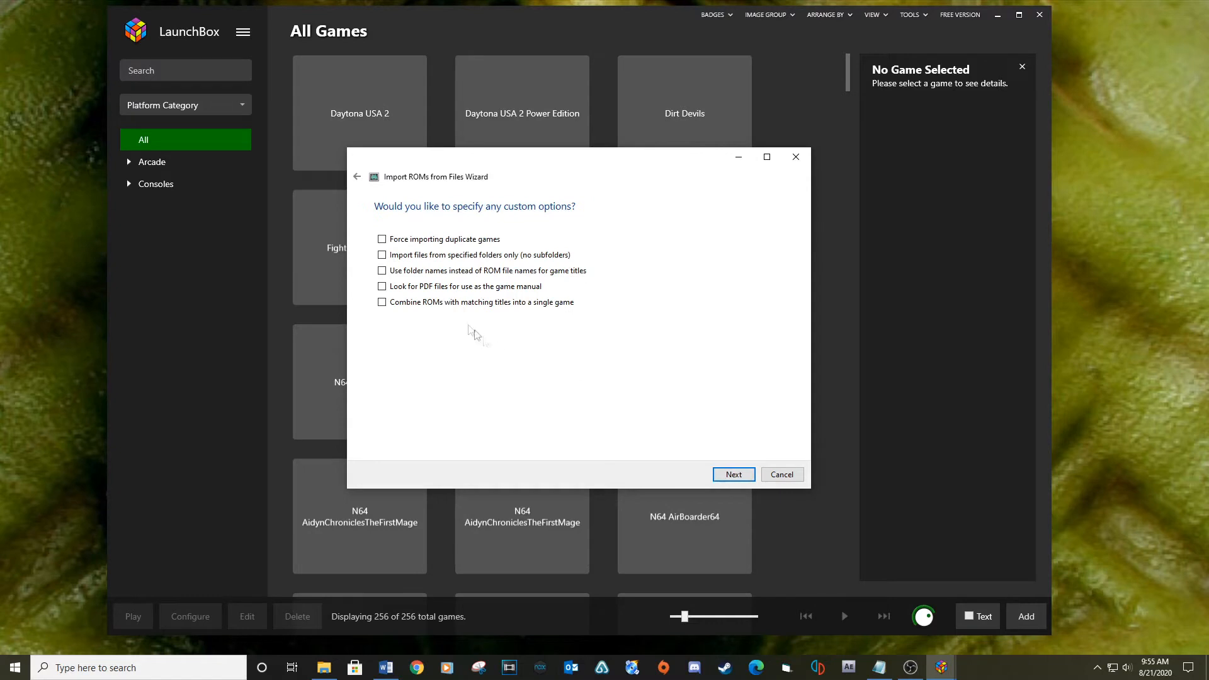
pyautogui.moveTo(556, 388)
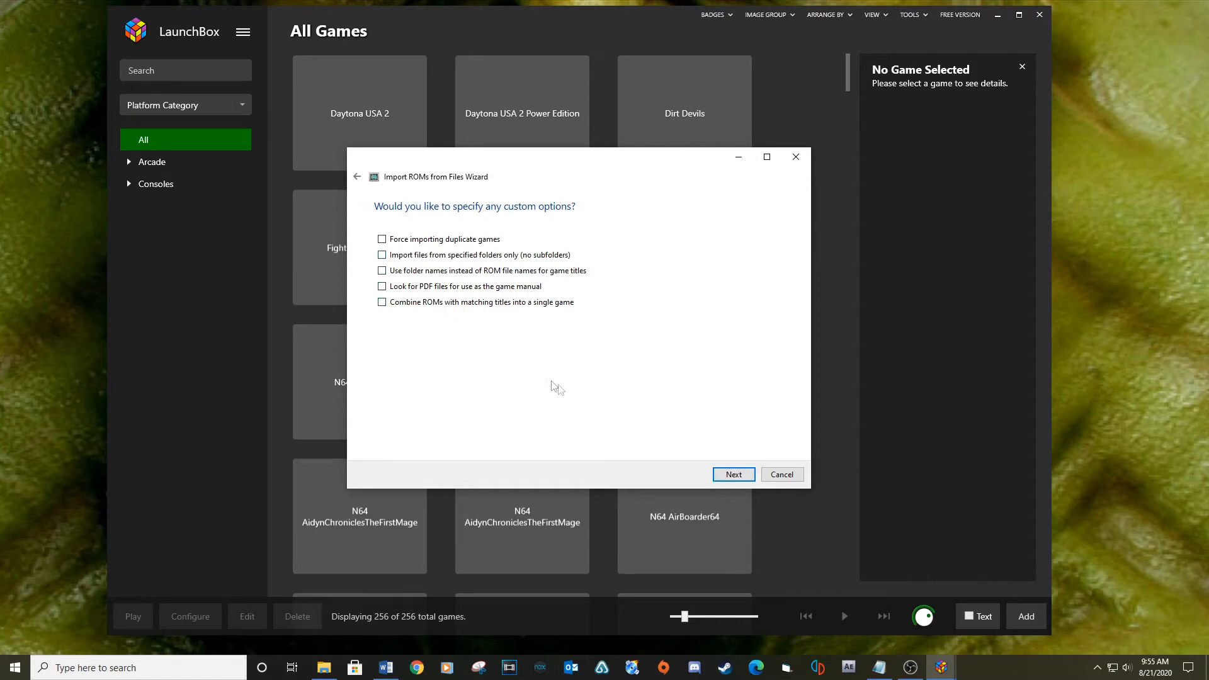
pyautogui.click(733, 474)
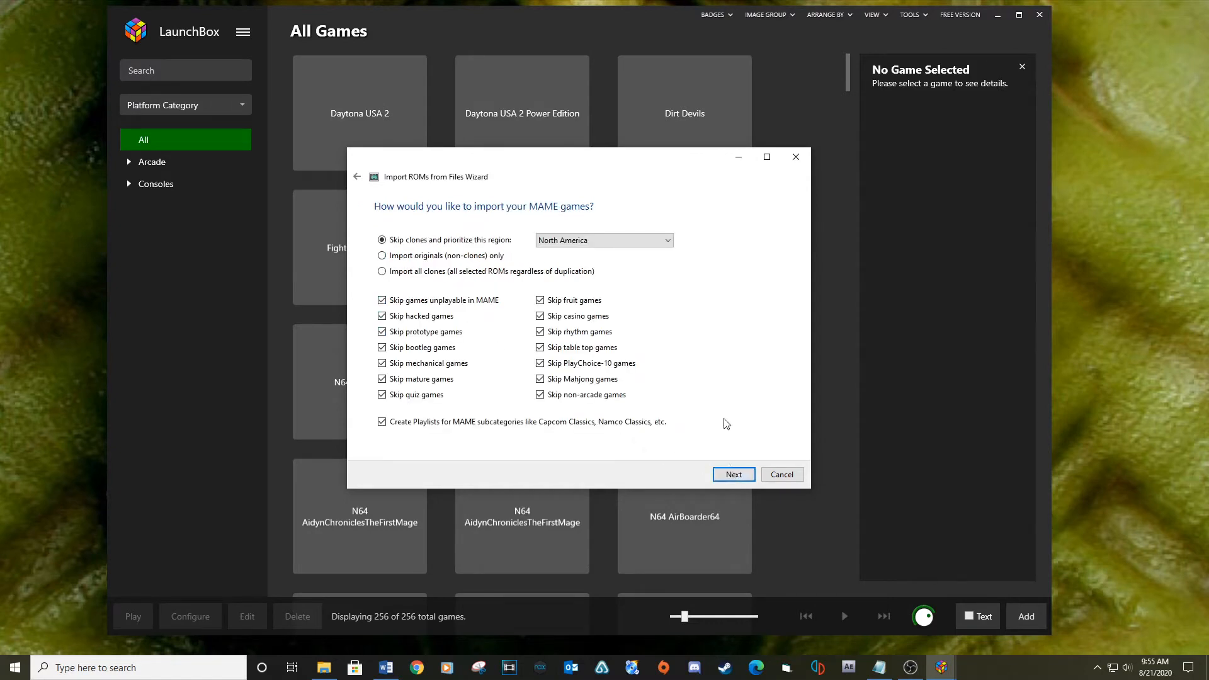
# Step: Keep the default MAME game filters and finish importing the listed arcade games
pyautogui.click(732, 475)
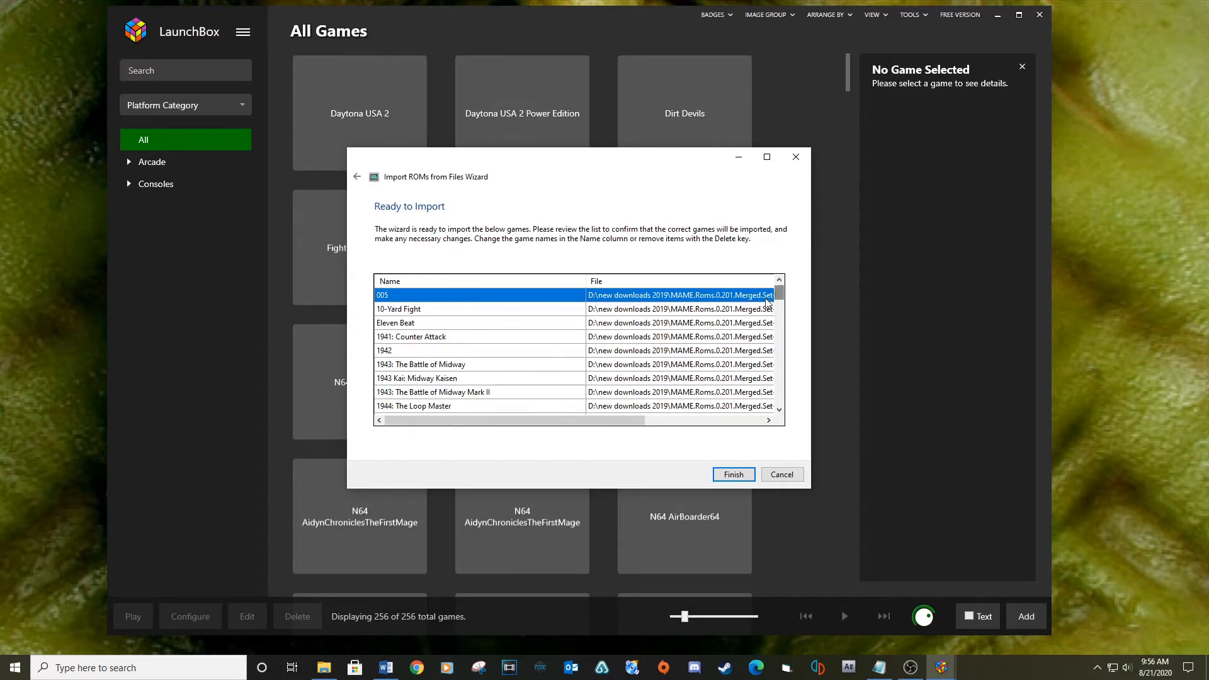
pyautogui.click(731, 475)
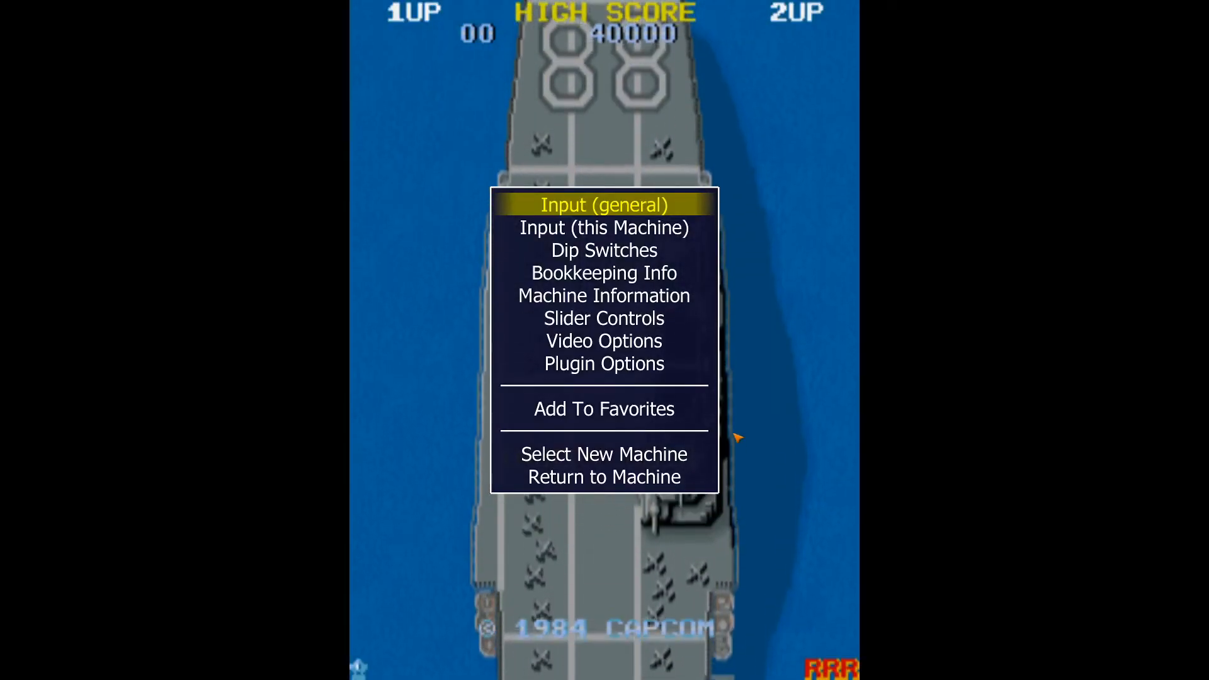
# Step: Browse Input (general): the User Interface keys, then the Player 1 Controls mappings
pyautogui.click(603, 204)
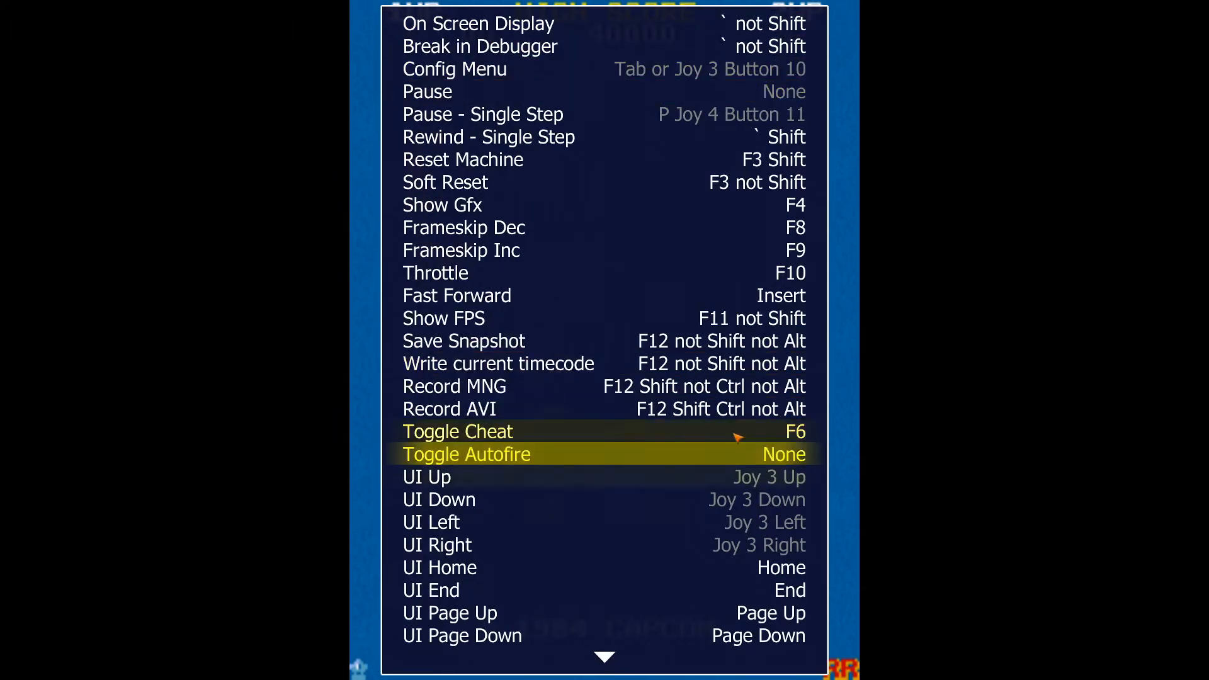
pyautogui.scroll(-3)
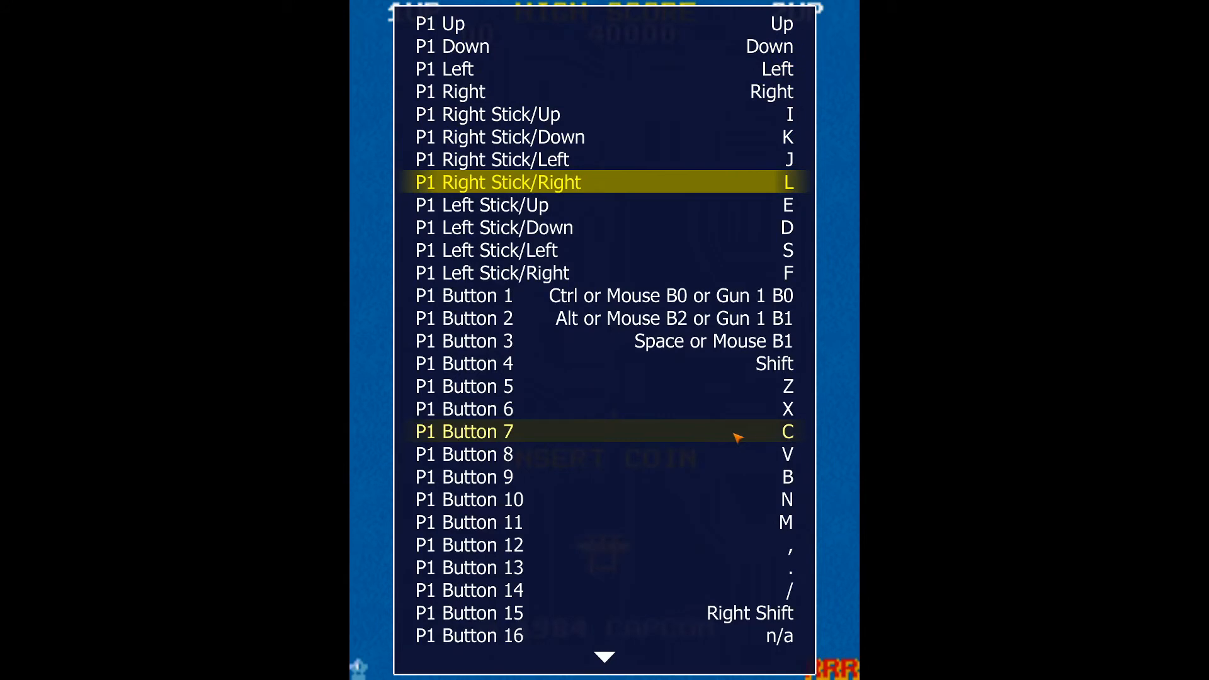
pyautogui.click(602, 430)
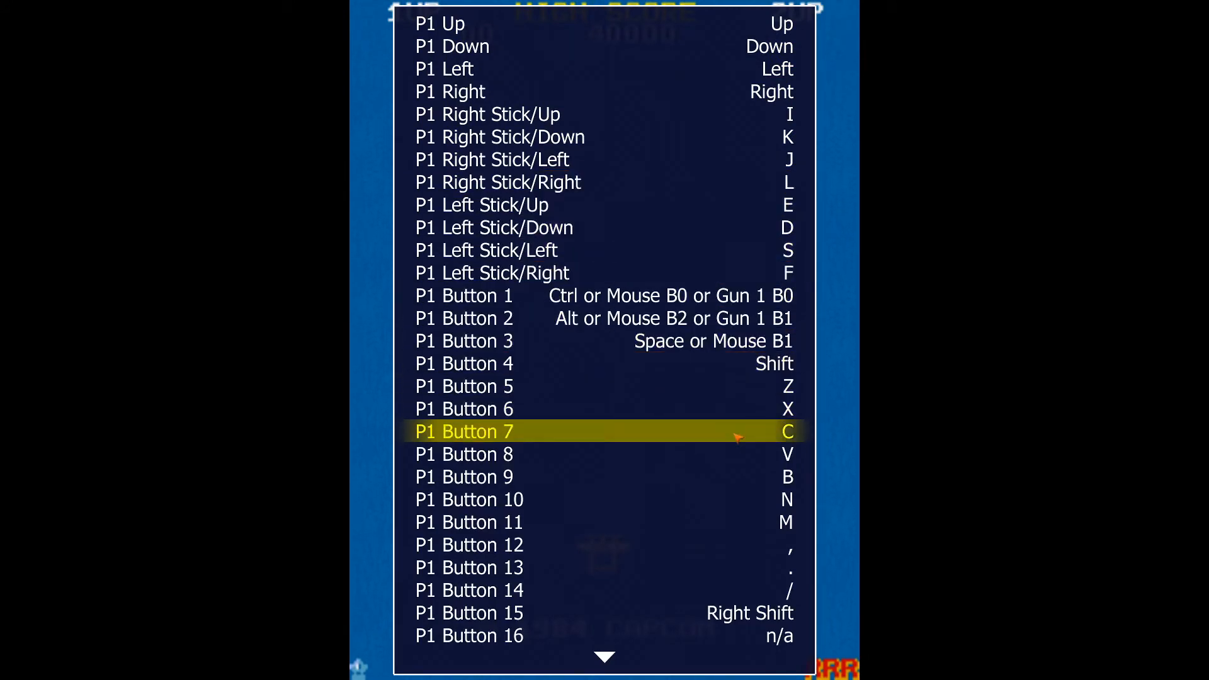
pyautogui.scroll(-3)
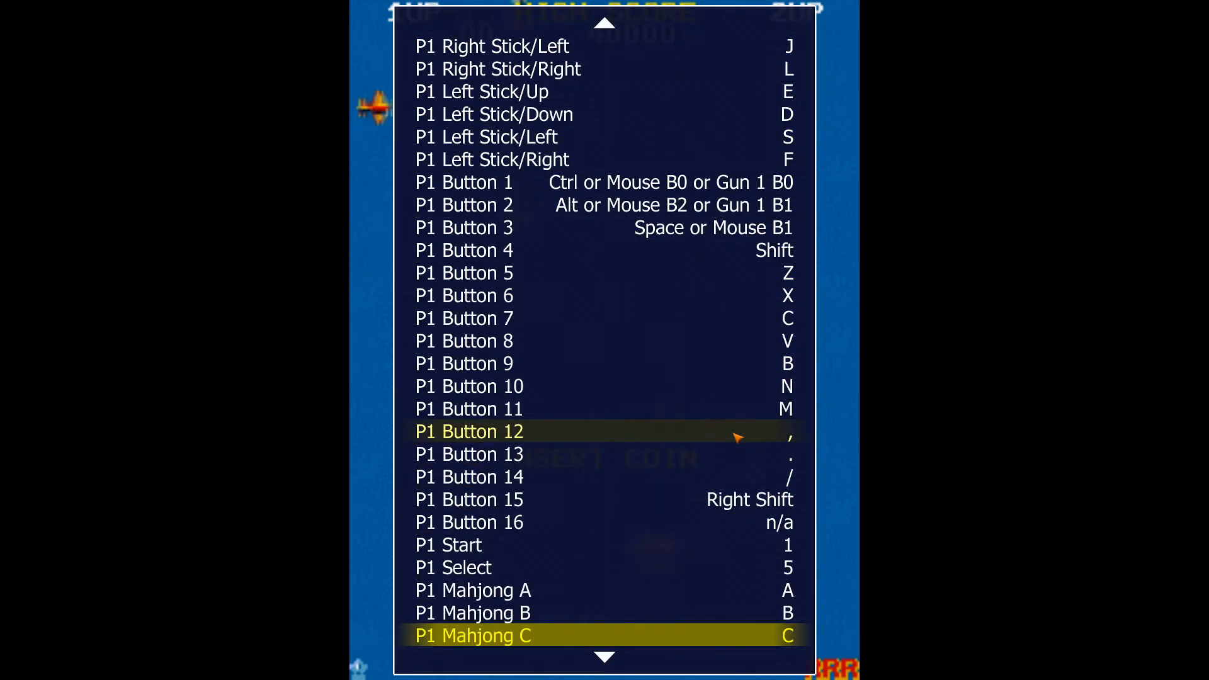
pyautogui.scroll(-3)
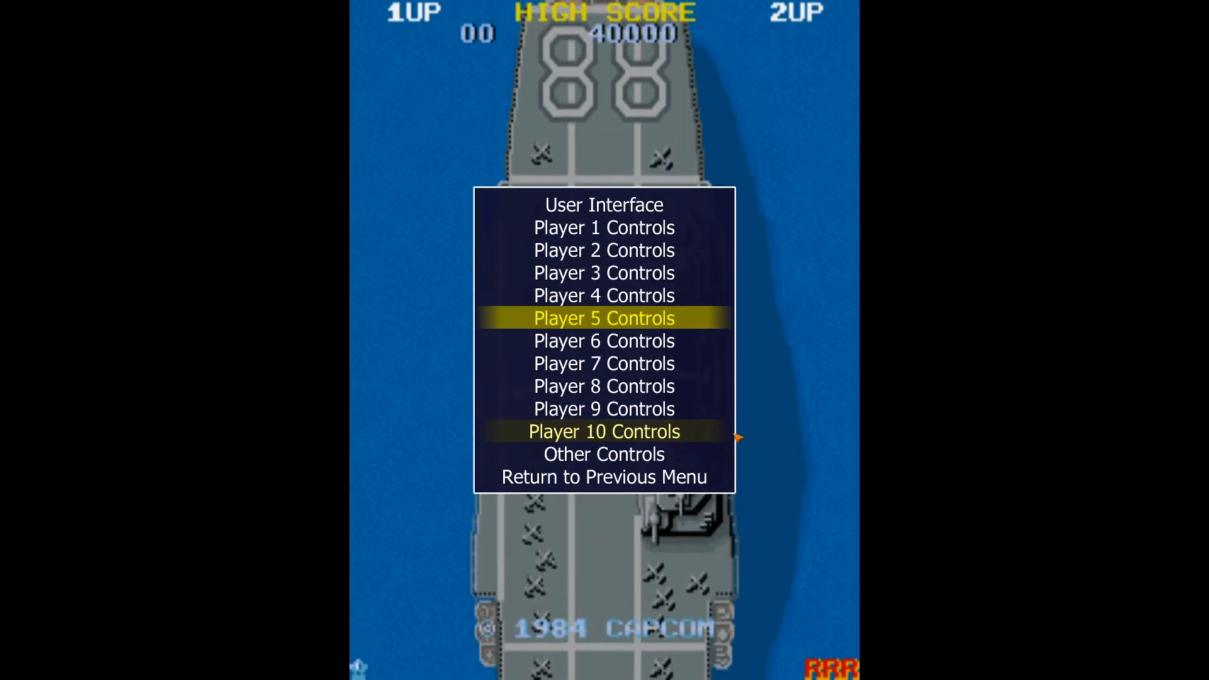
# Step: Review the Other Controls coin, start and service mappings, then return to the main menu
pyautogui.click(603, 455)
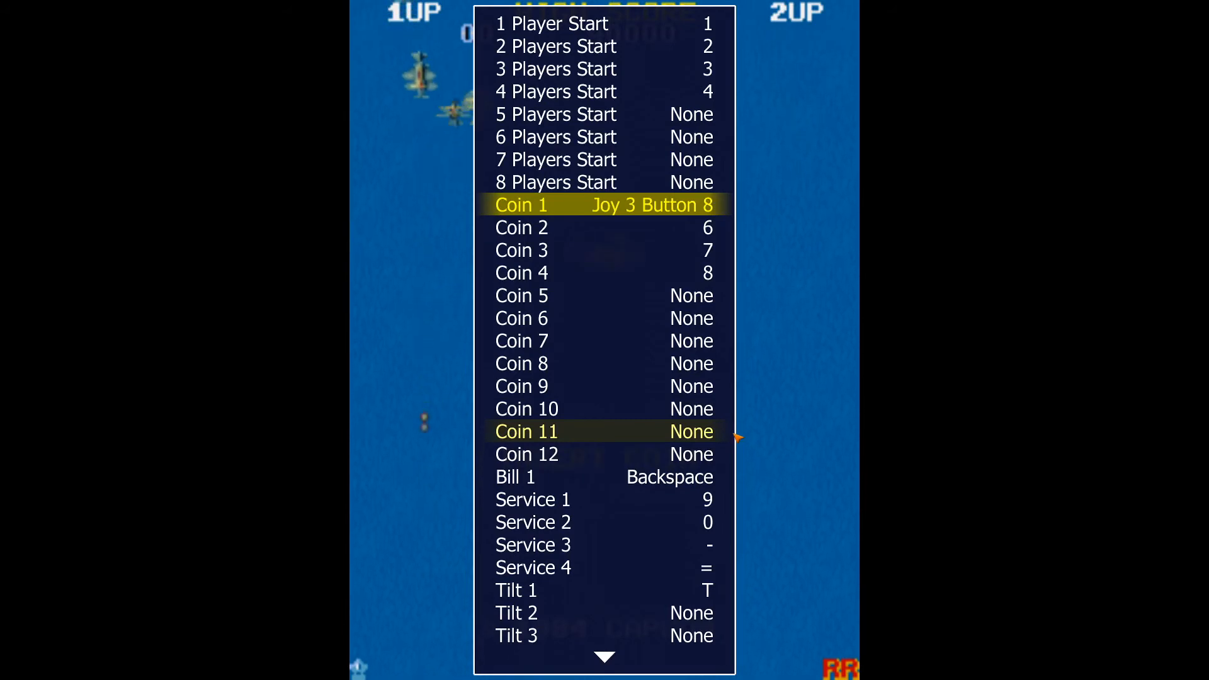
pyautogui.scroll(-3)
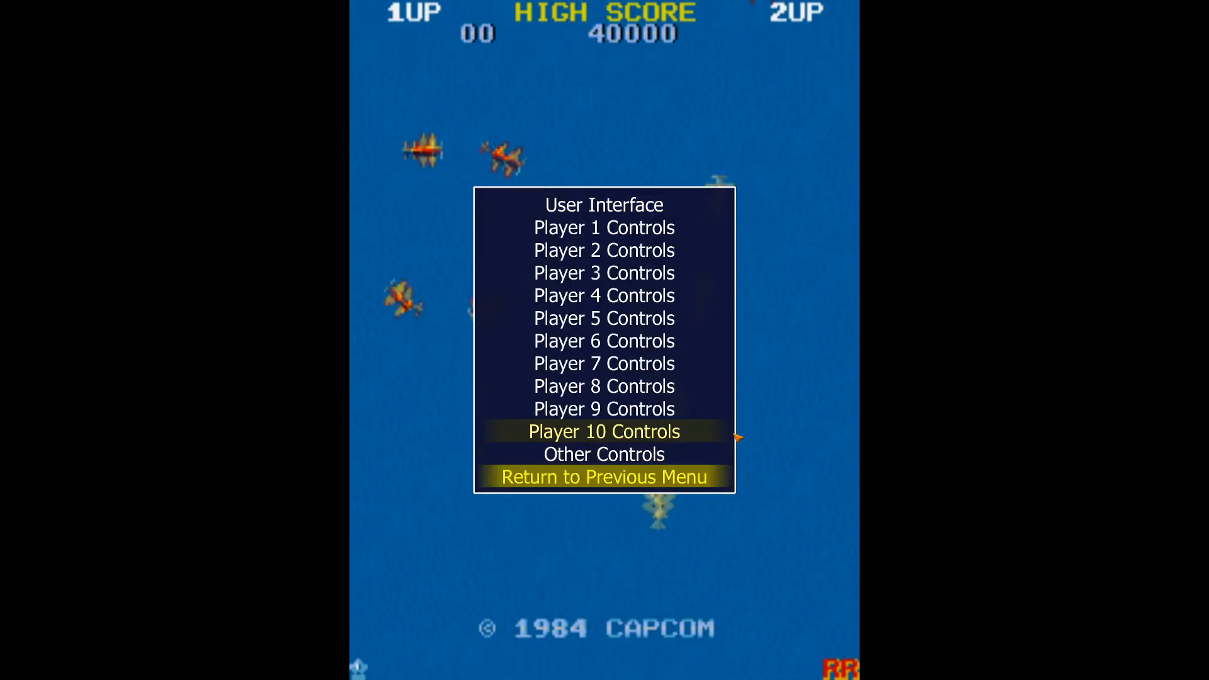
pyautogui.click(603, 476)
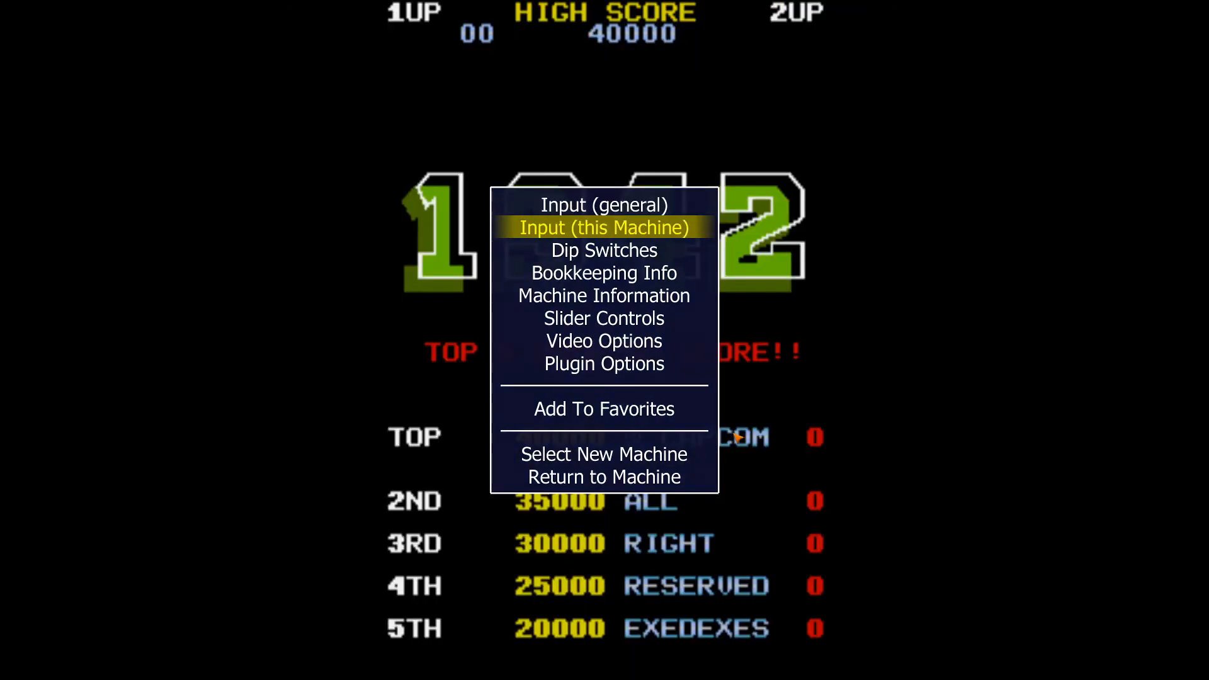
# Step: View Input (this Machine) for 1942, return to the game and insert coins for credits
pyautogui.click(603, 227)
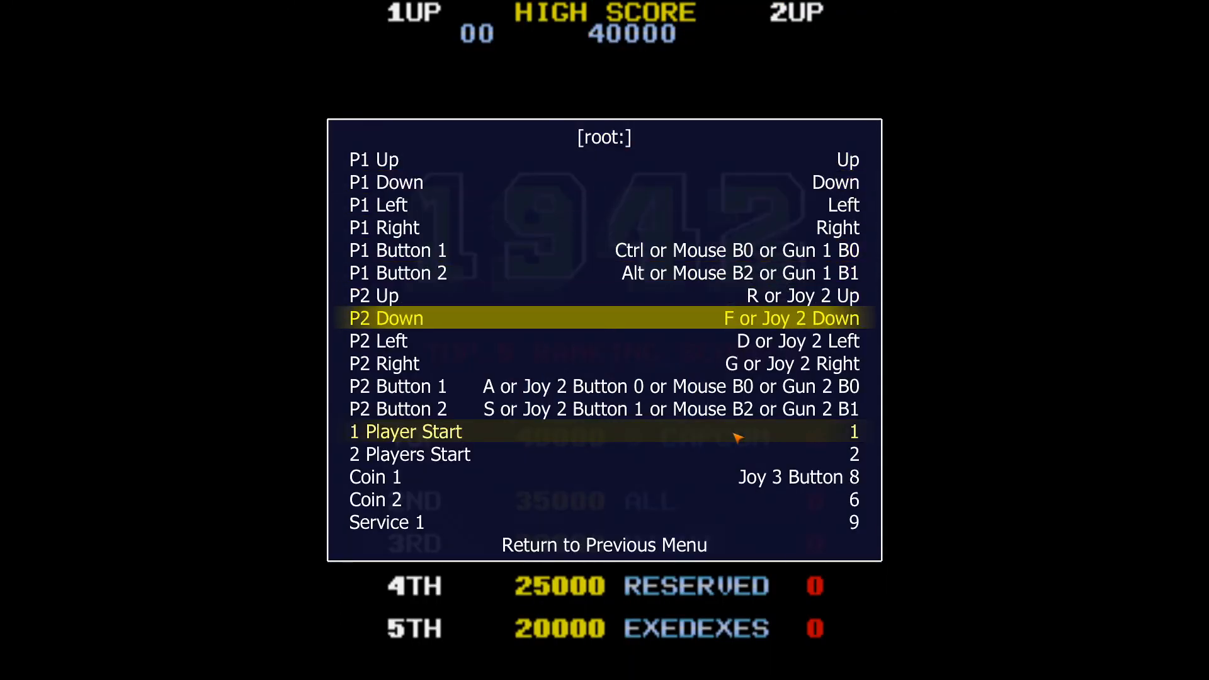
pyautogui.press('Up')
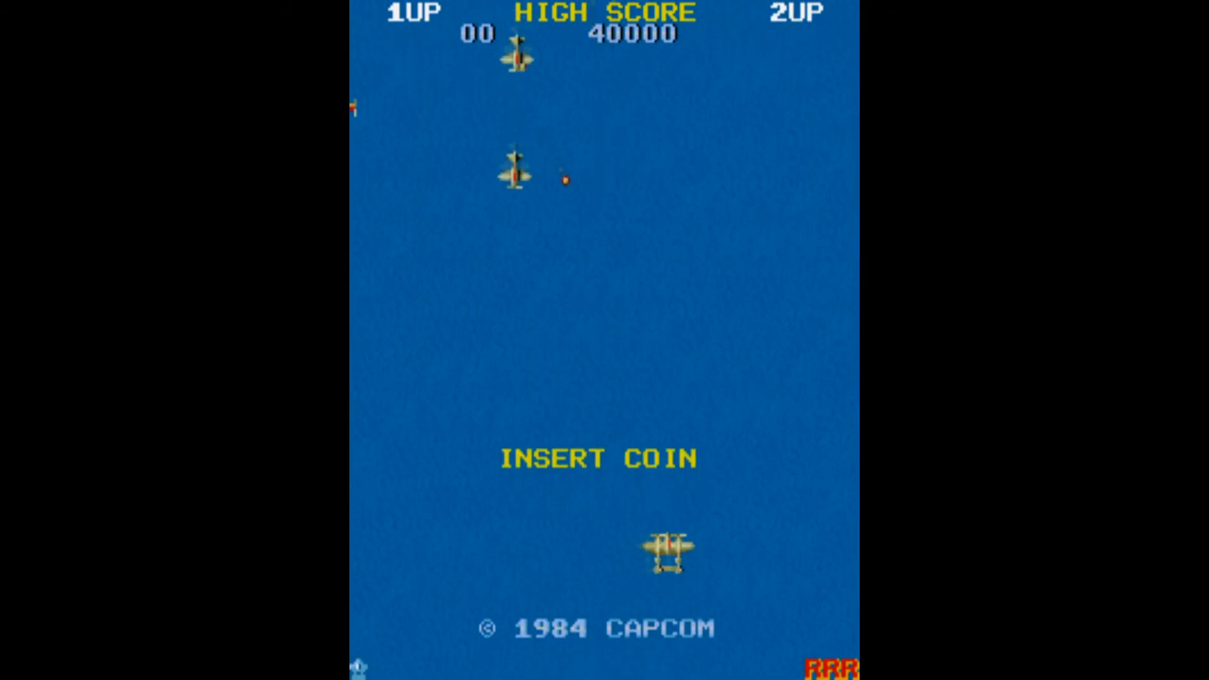
pyautogui.press('5')
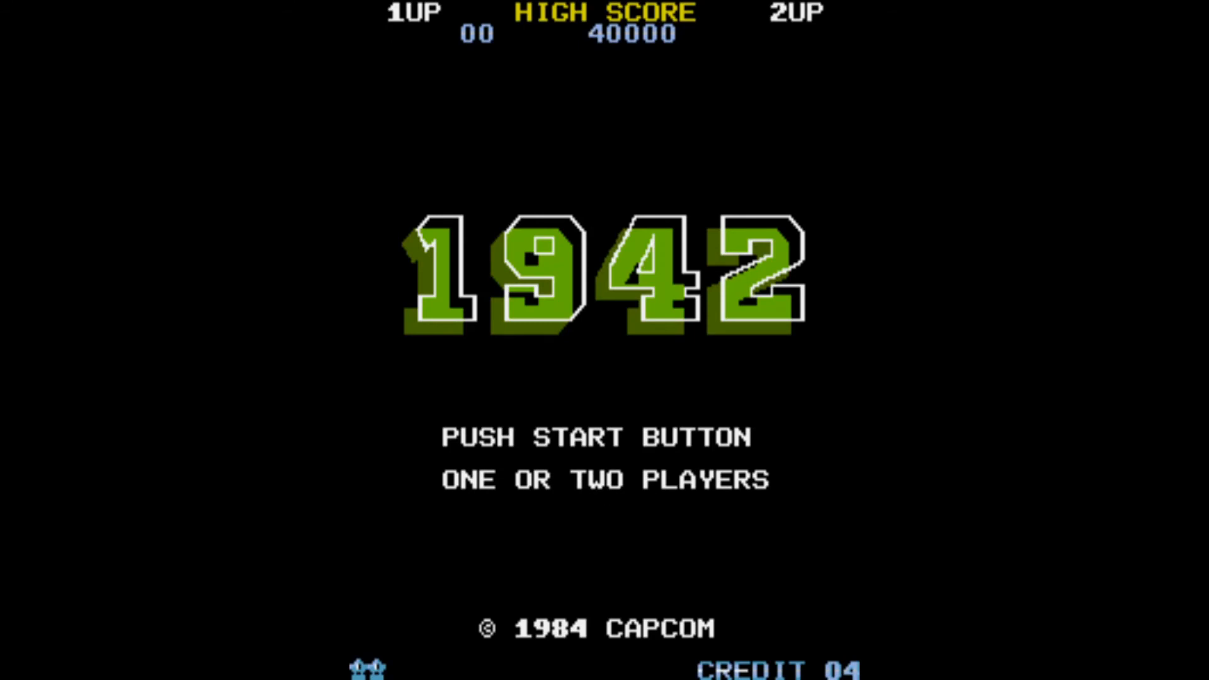